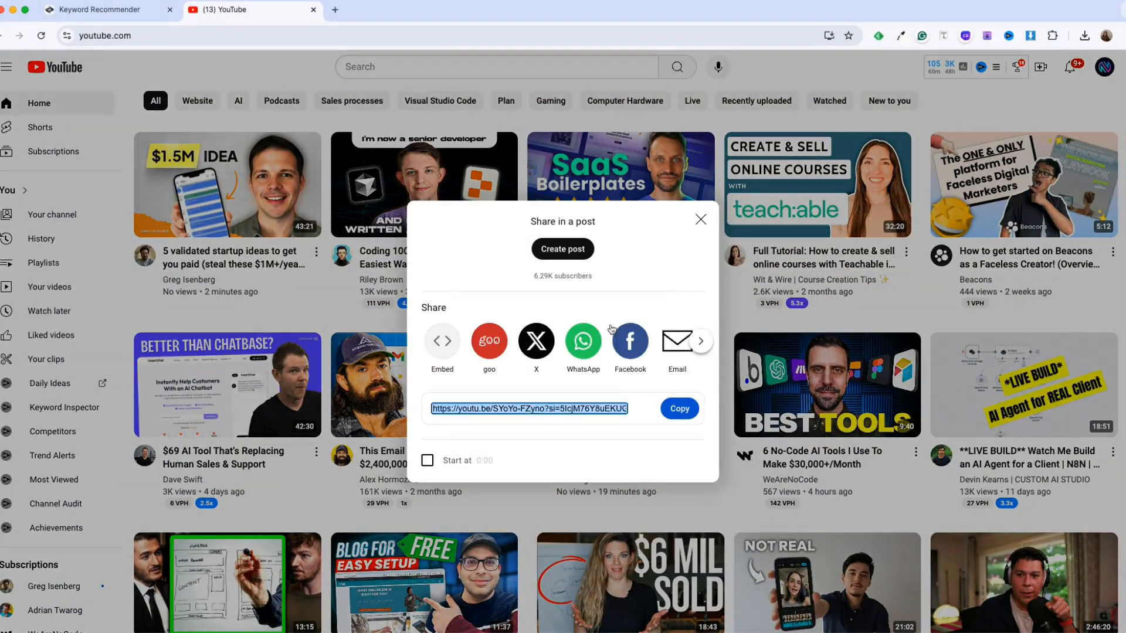
Switch from the YouTube share dialog to the create.xyz team workspace tab
left_click(108, 9)
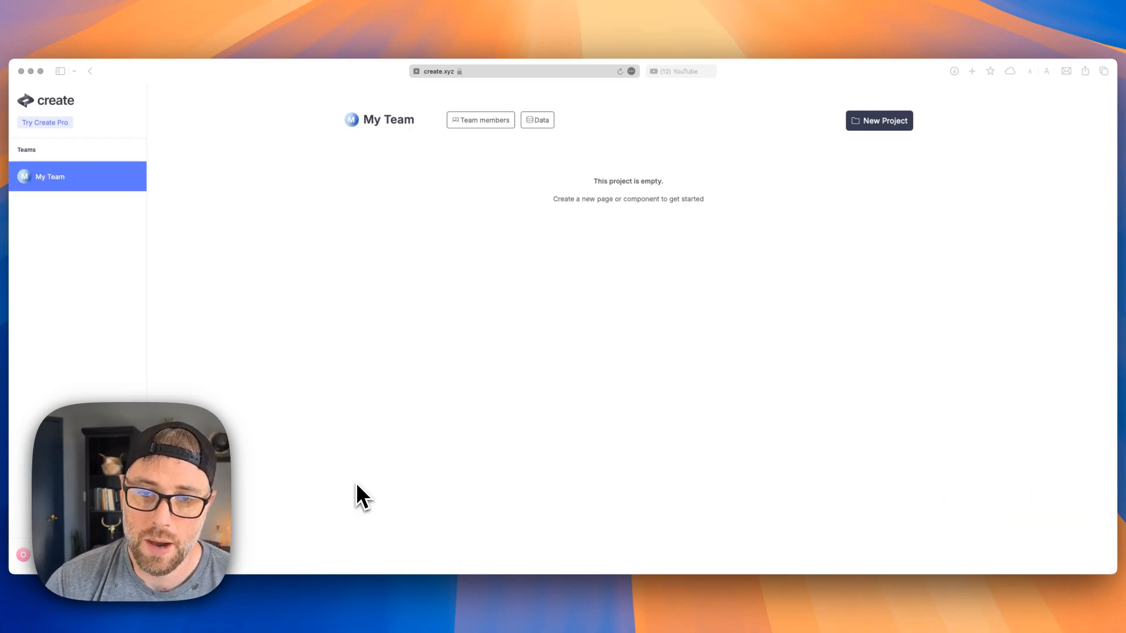
mouse_move(357, 457)
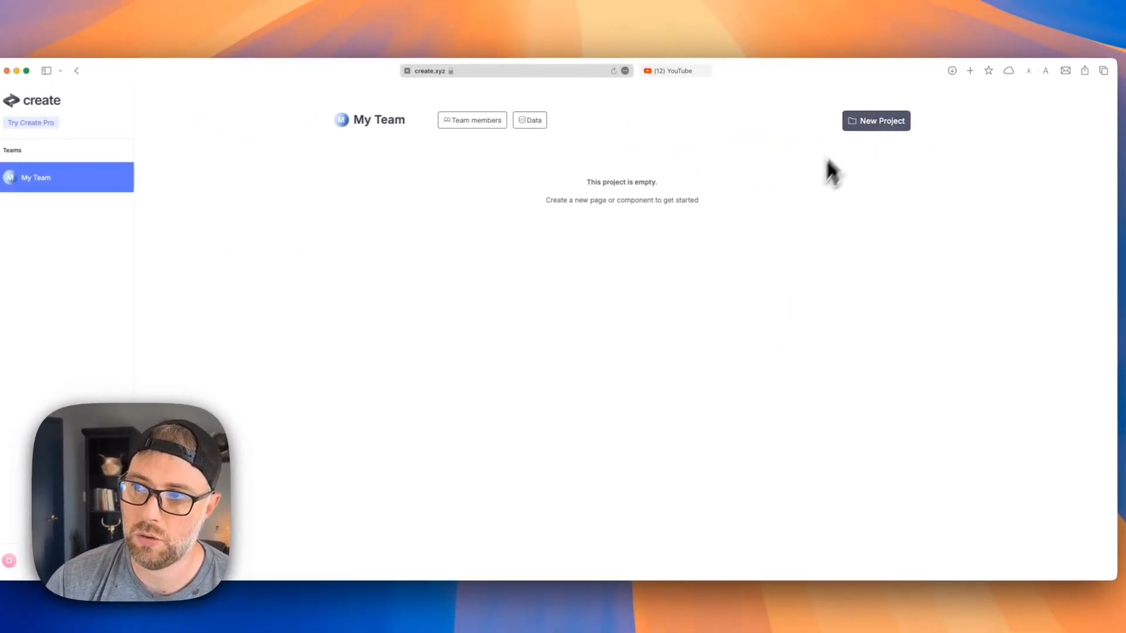
Start a new project and browse the integrations list with / in the blank prompt
left_click(875, 121)
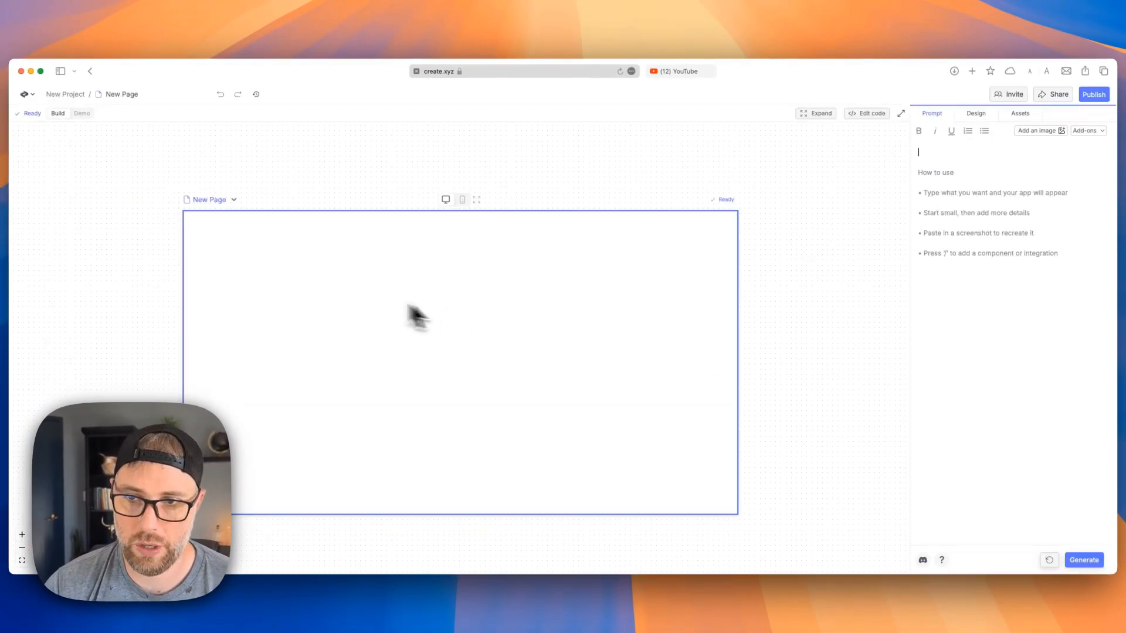
mouse_move(389, 273)
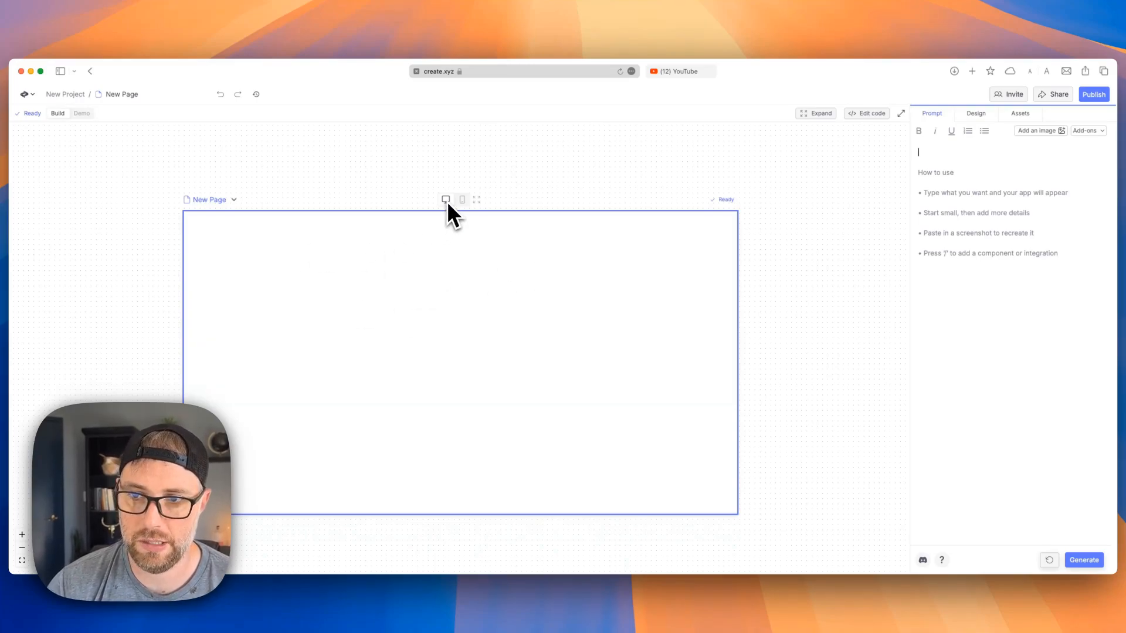
mouse_move(478, 209)
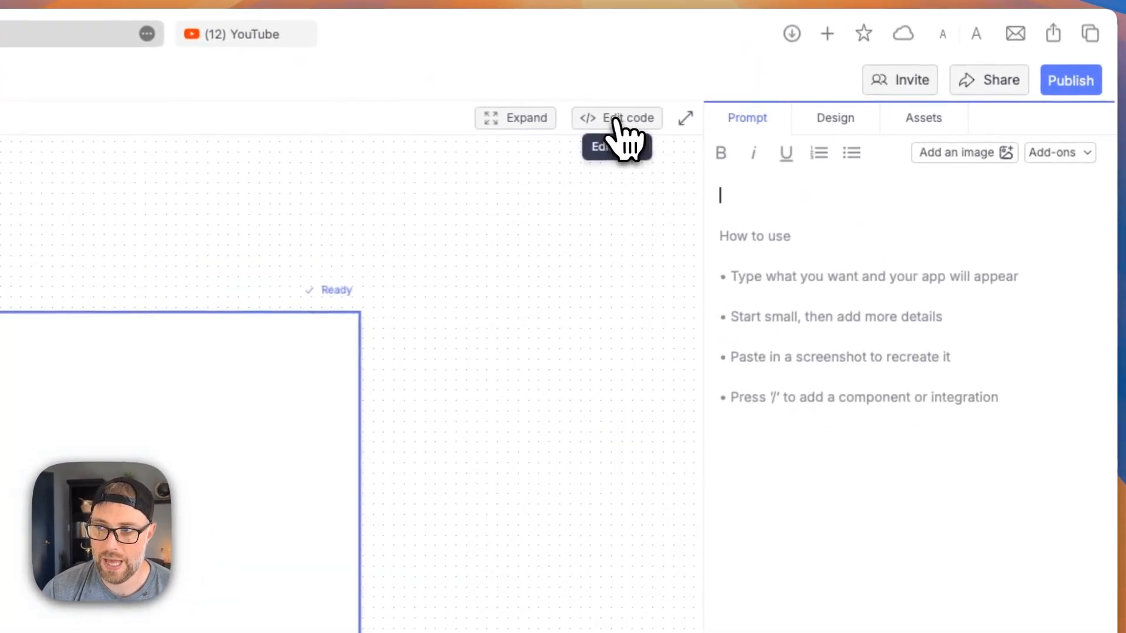
left_click(616, 117)
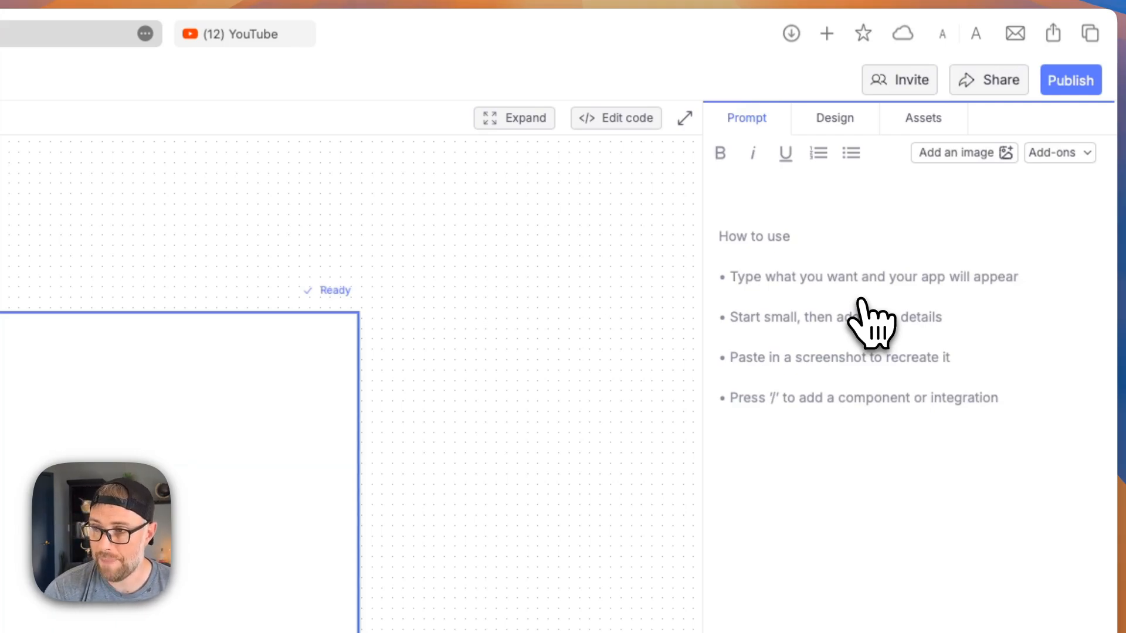
type("/")
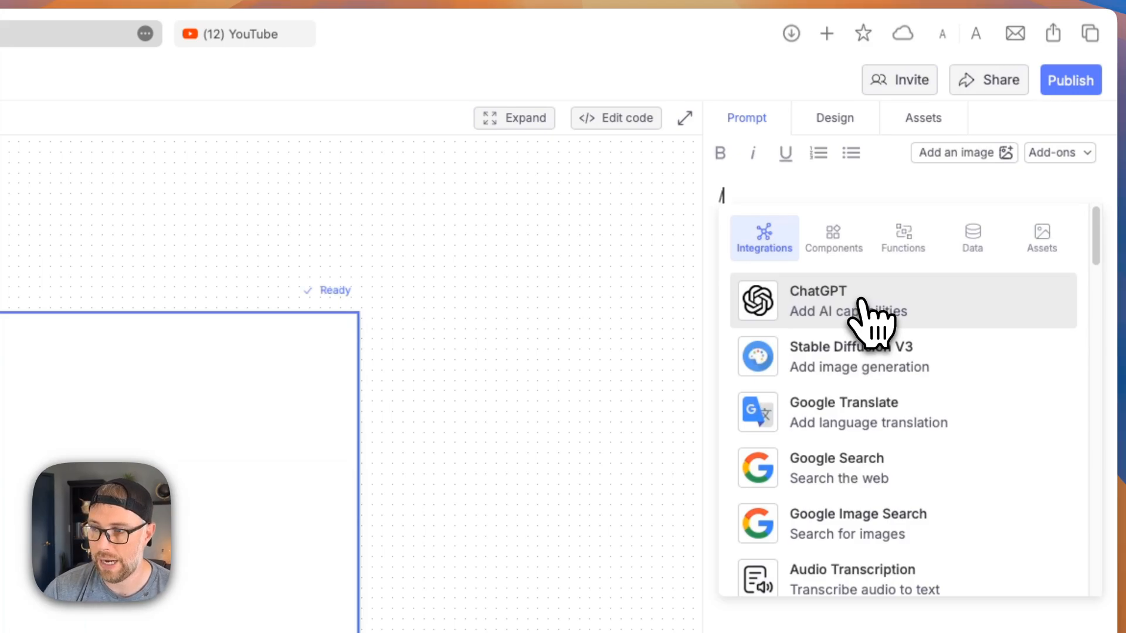
scroll("down", 3)
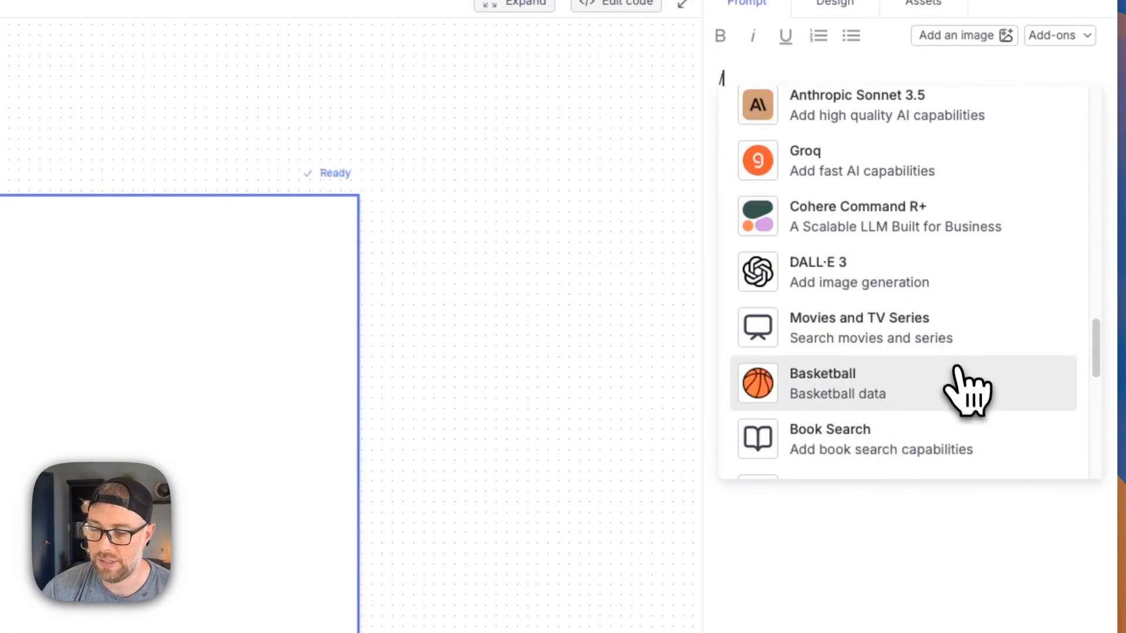
scroll("down", 3)
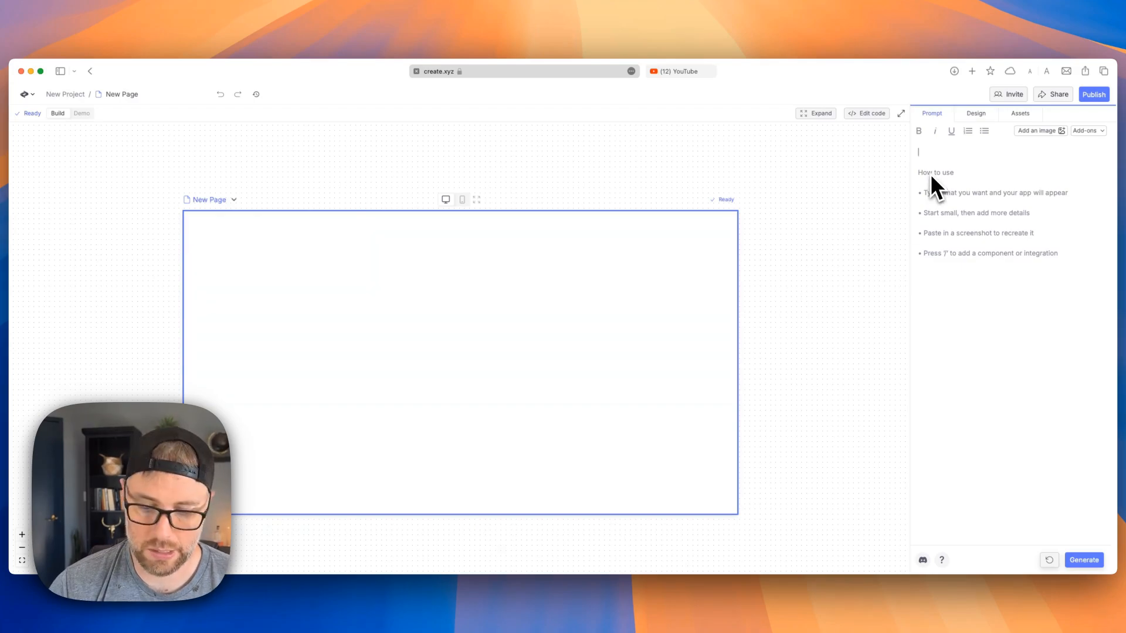
Describe an app that takes a YouTube URL and recommends keywords from the video title, then generate it
type("Build an app that takes a YouTube URL and recommends keywords based on the video title.")
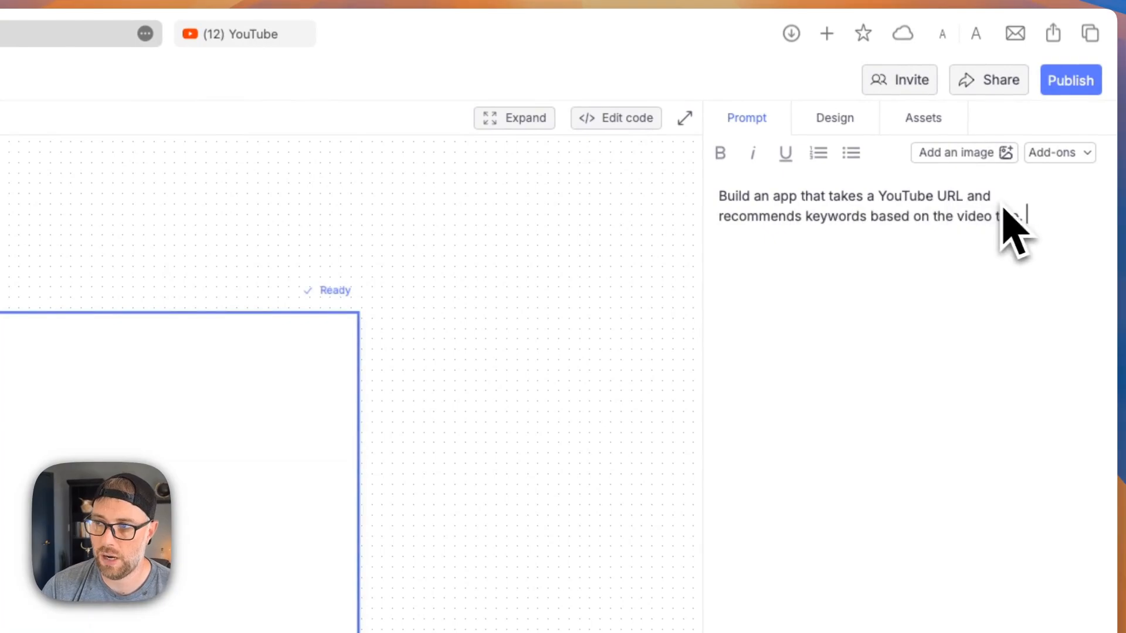
type("title.")
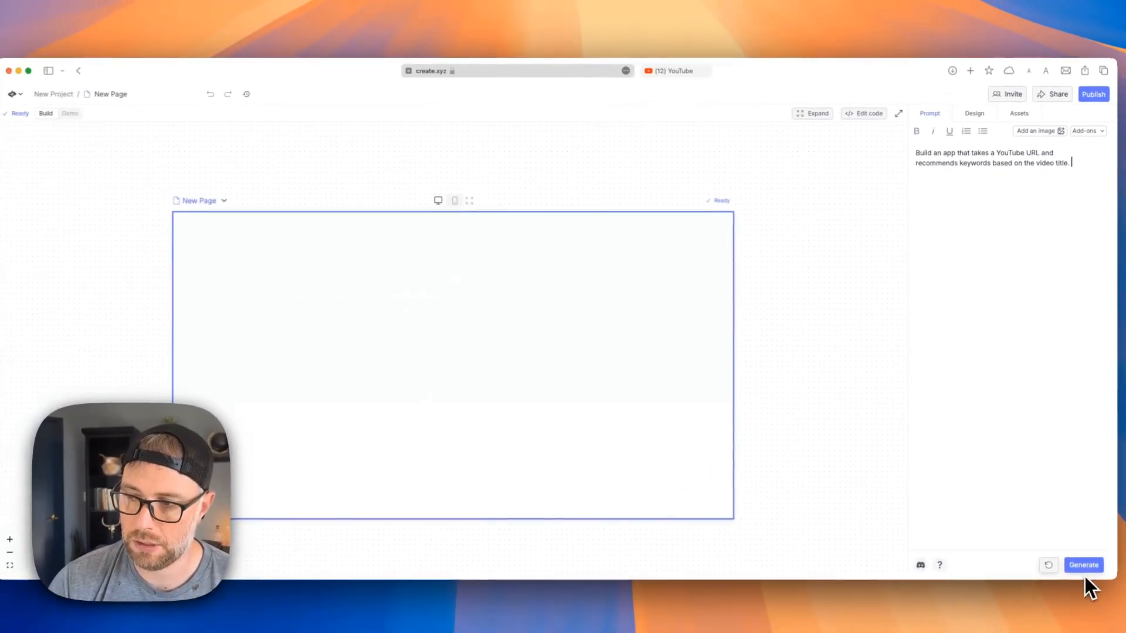
left_click(1082, 565)
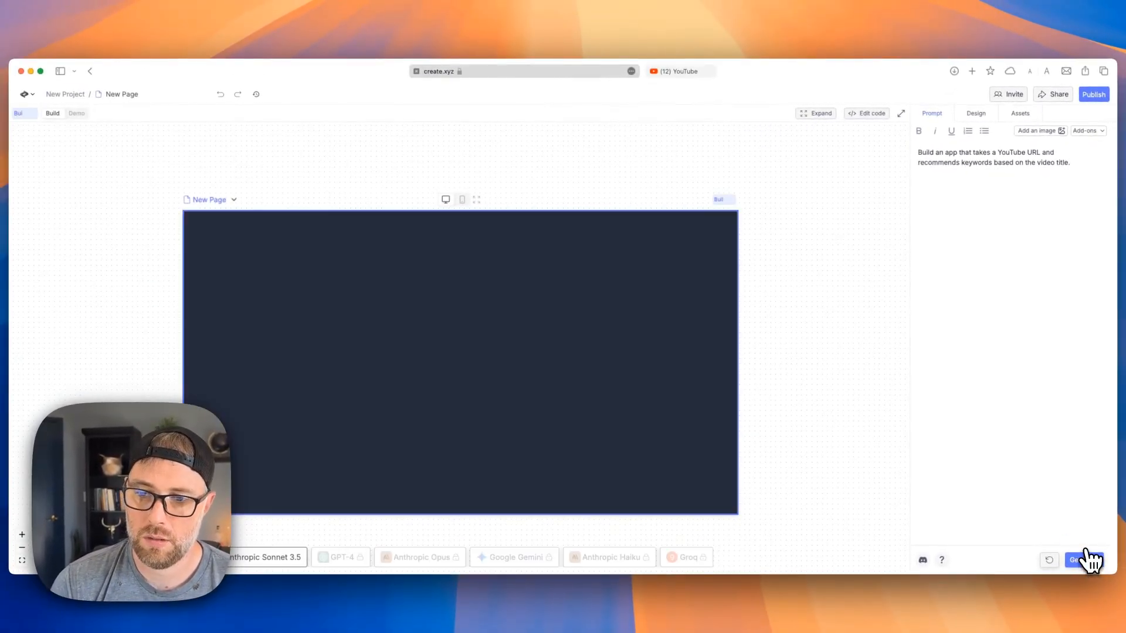
left_click(1084, 560)
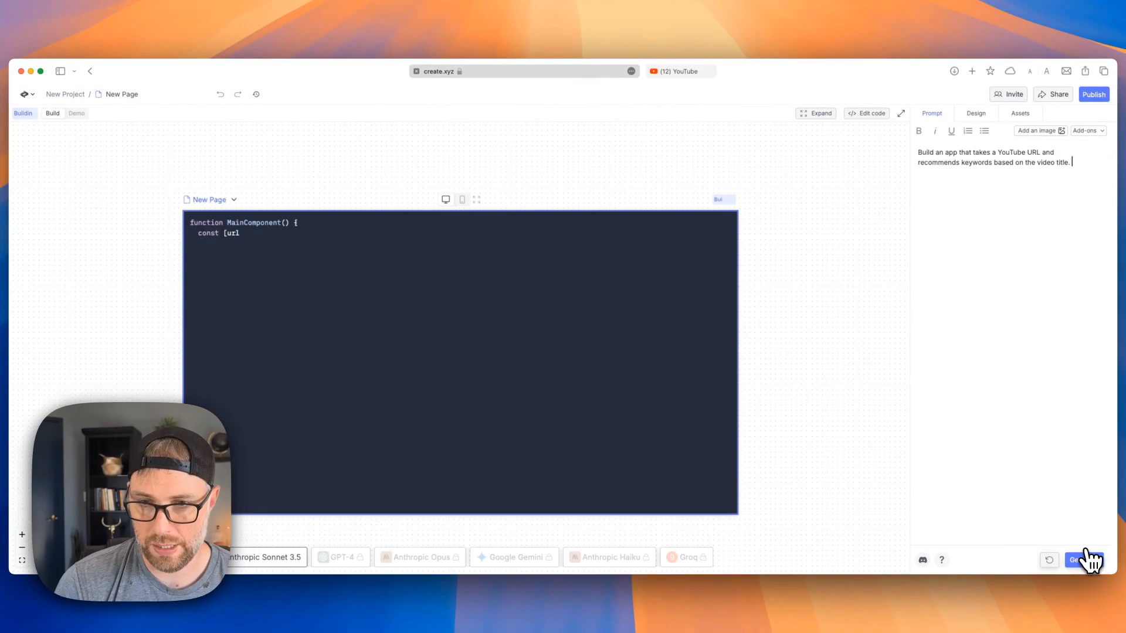
left_click(1086, 561)
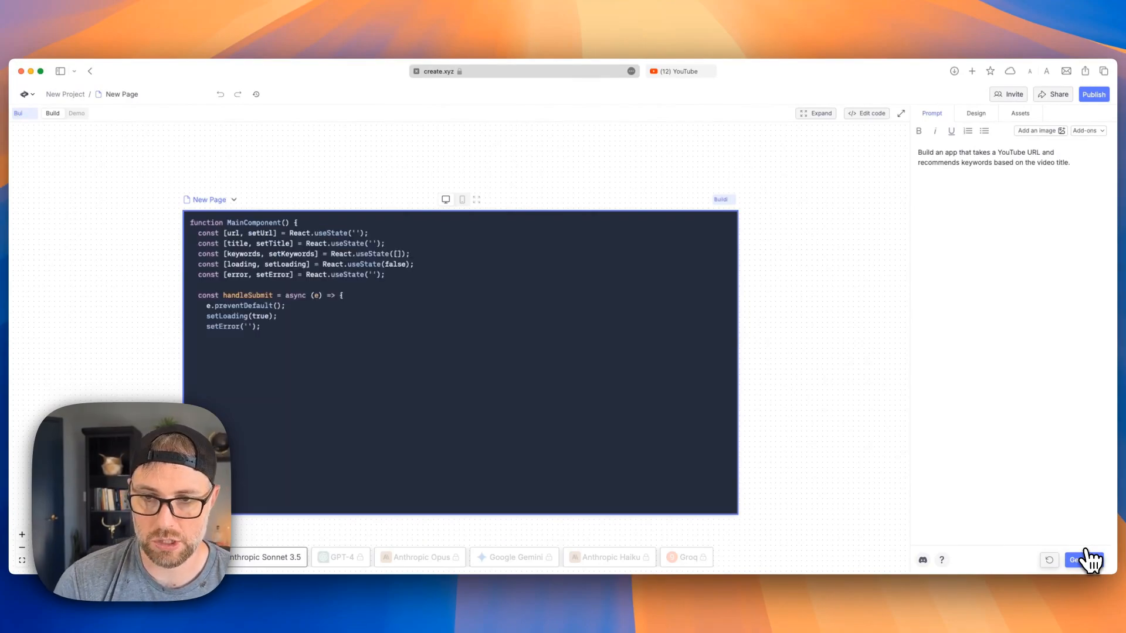
left_click(1080, 560)
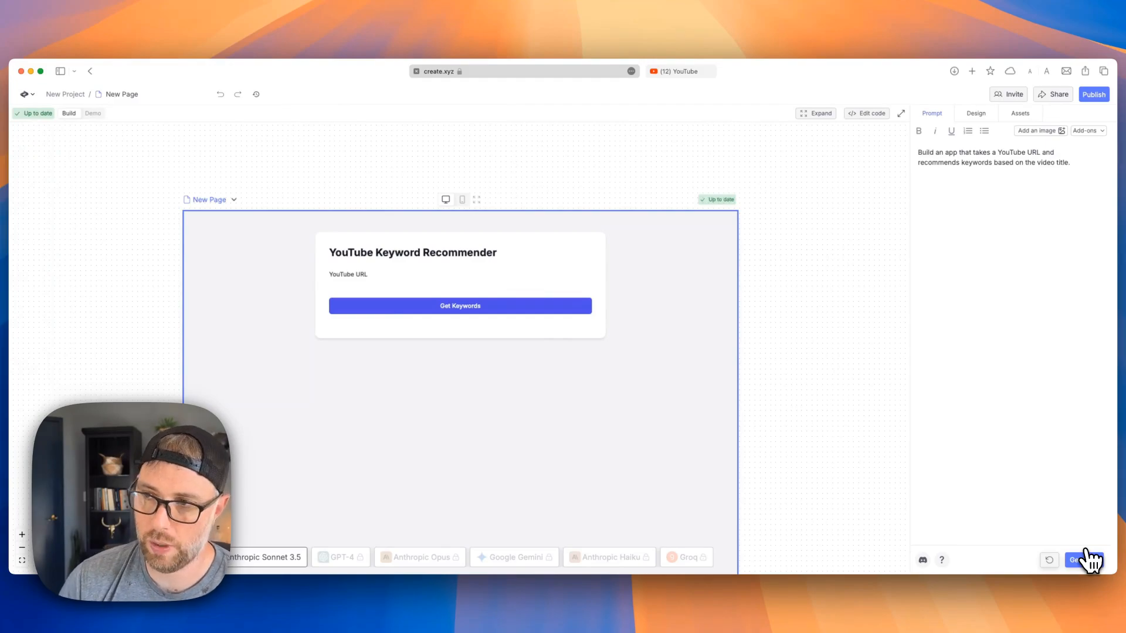
Show the generated component's React code
left_click(866, 112)
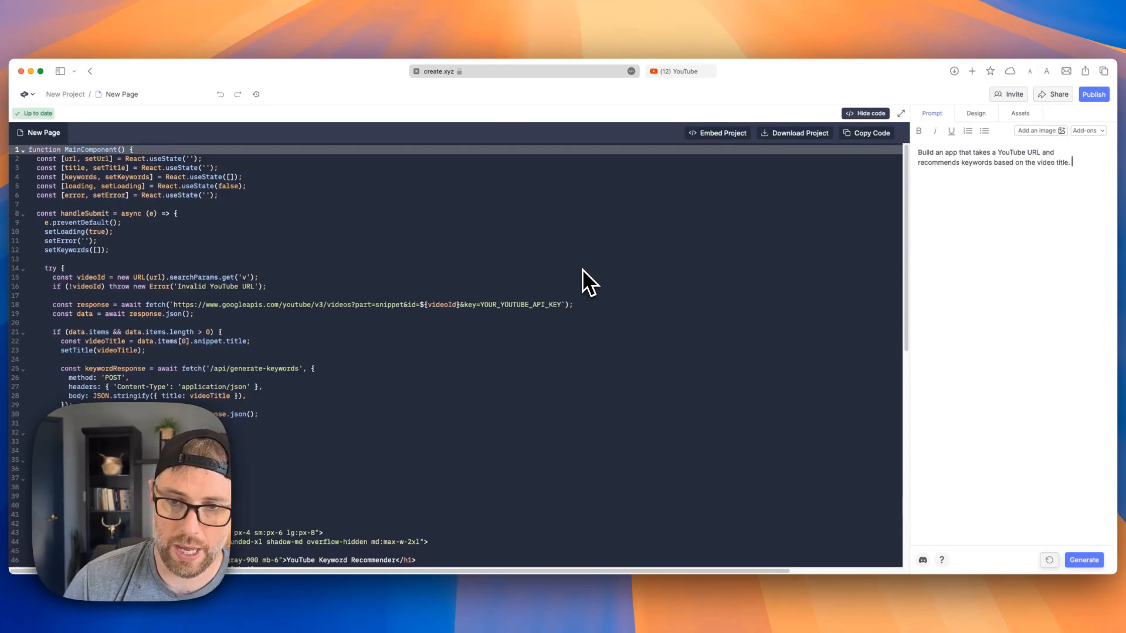
mouse_move(535, 316)
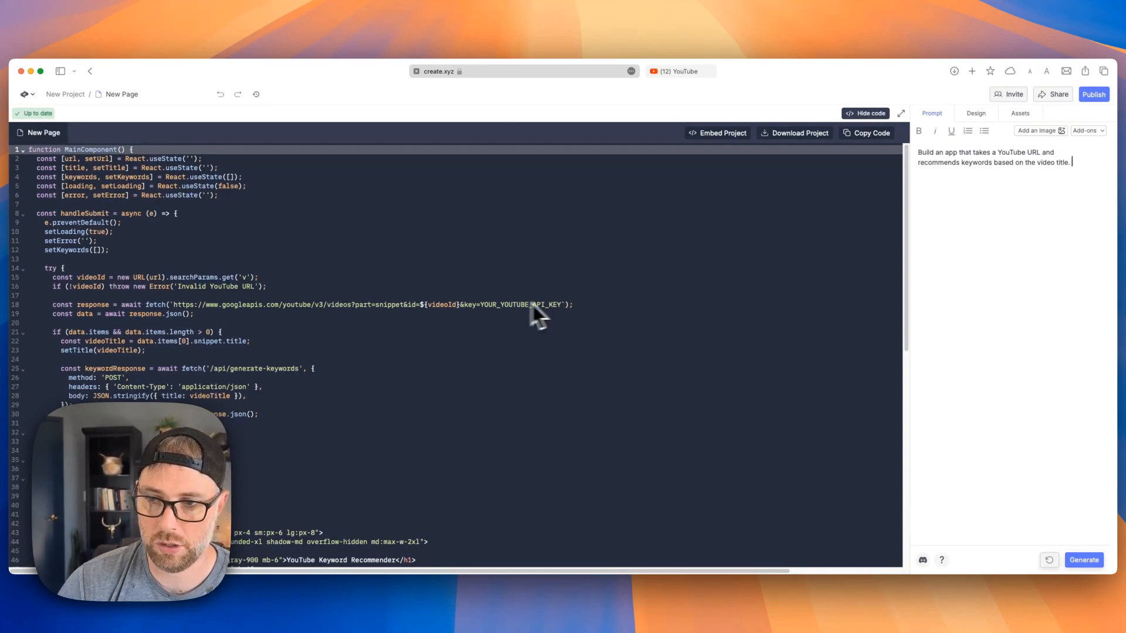
mouse_move(402, 324)
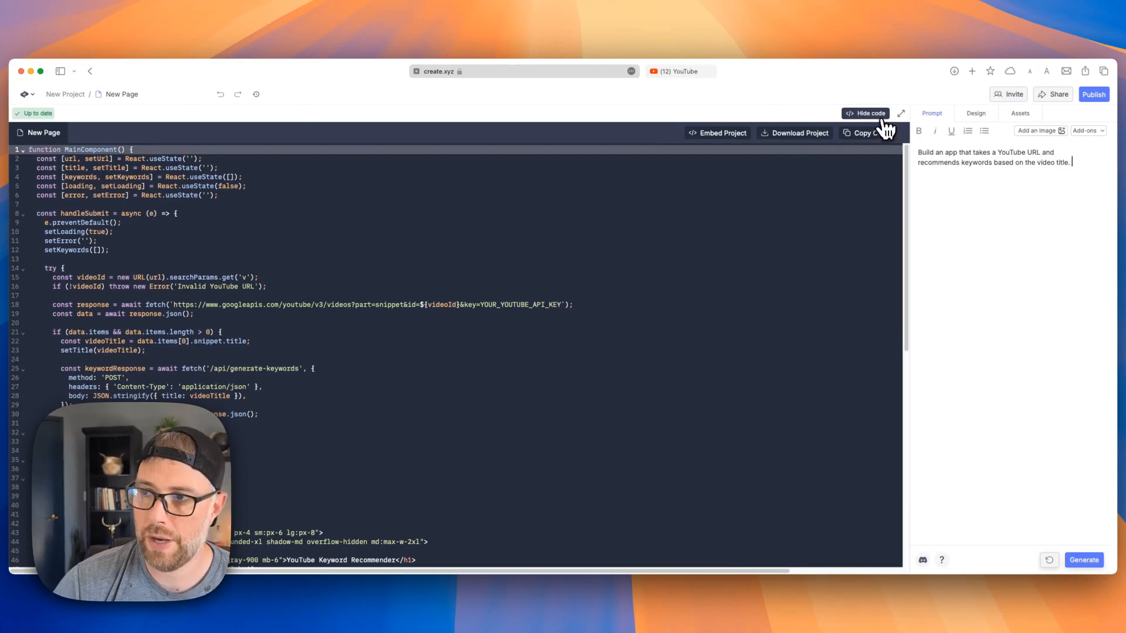
Extend the prompt to use Anthropic Sonnet and extract the video id from the submitted URL
left_click(866, 112)
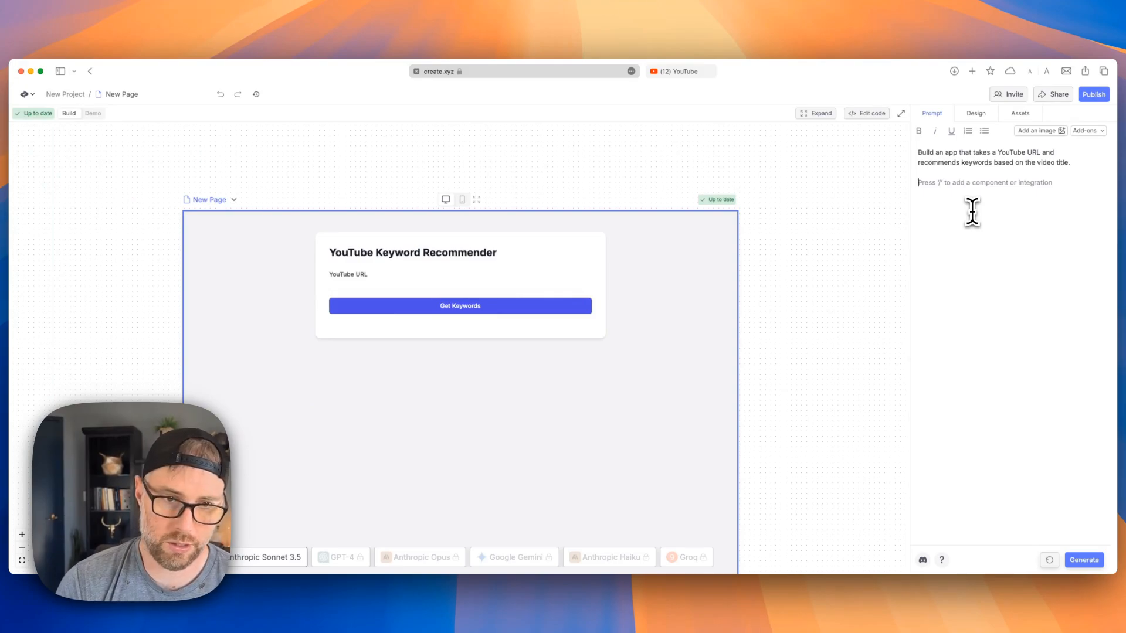
type("user")
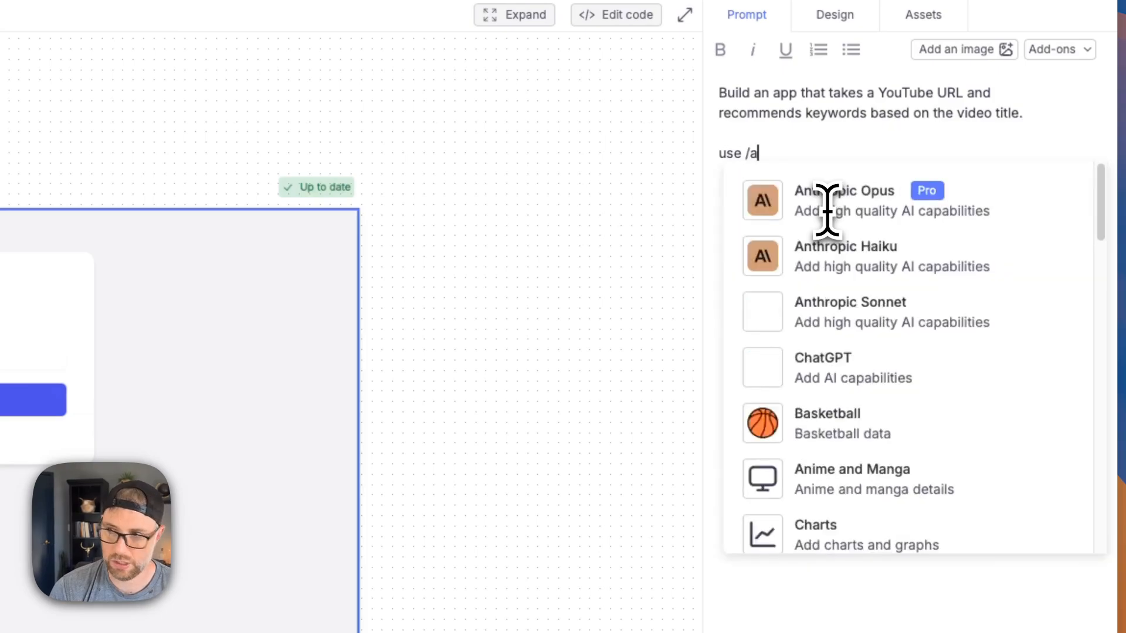
left_click(850, 312)
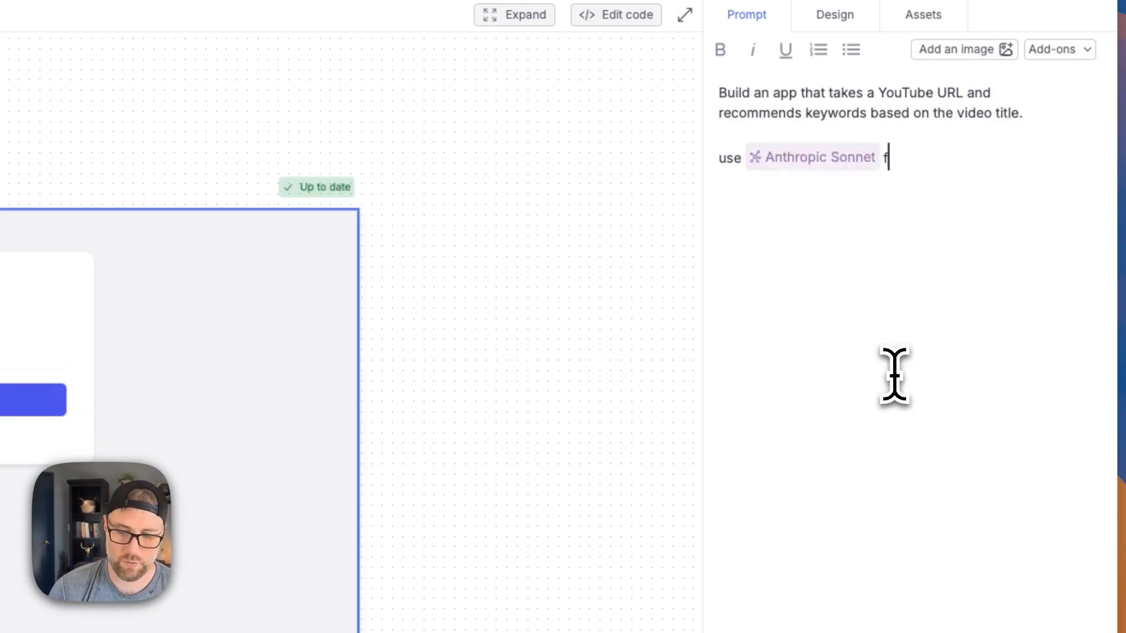
type("or thr")
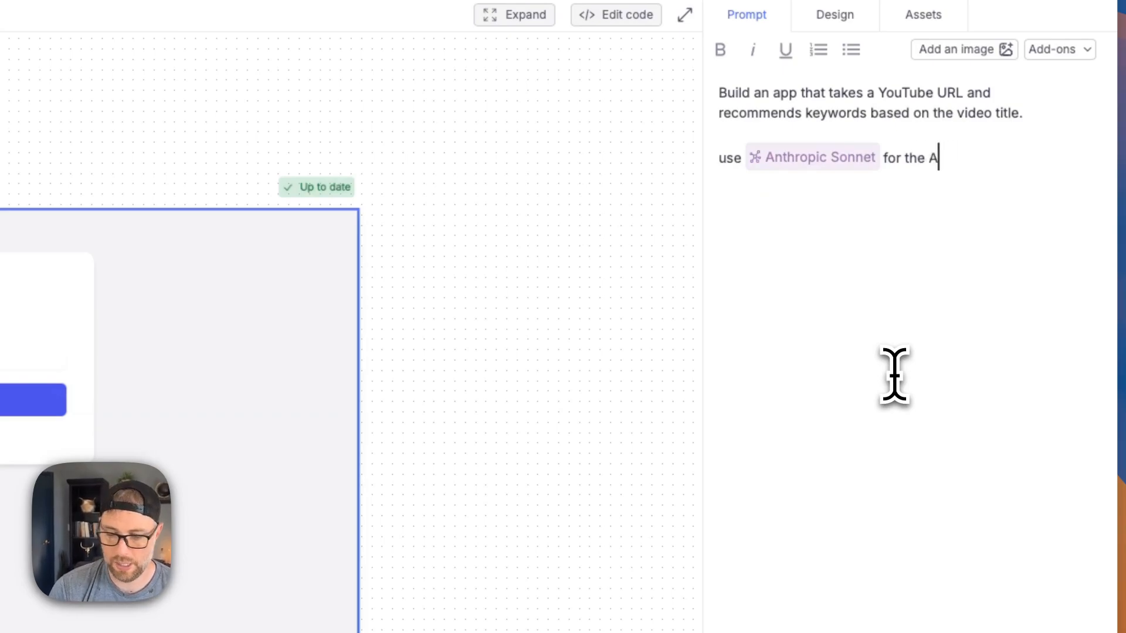
type("I")
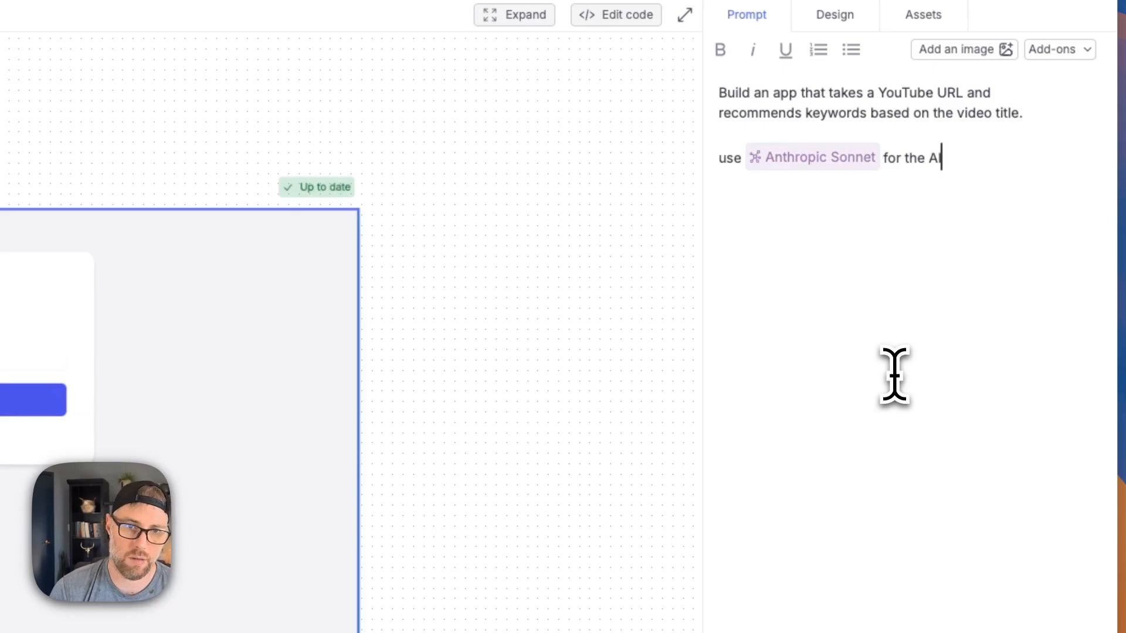
type(".")
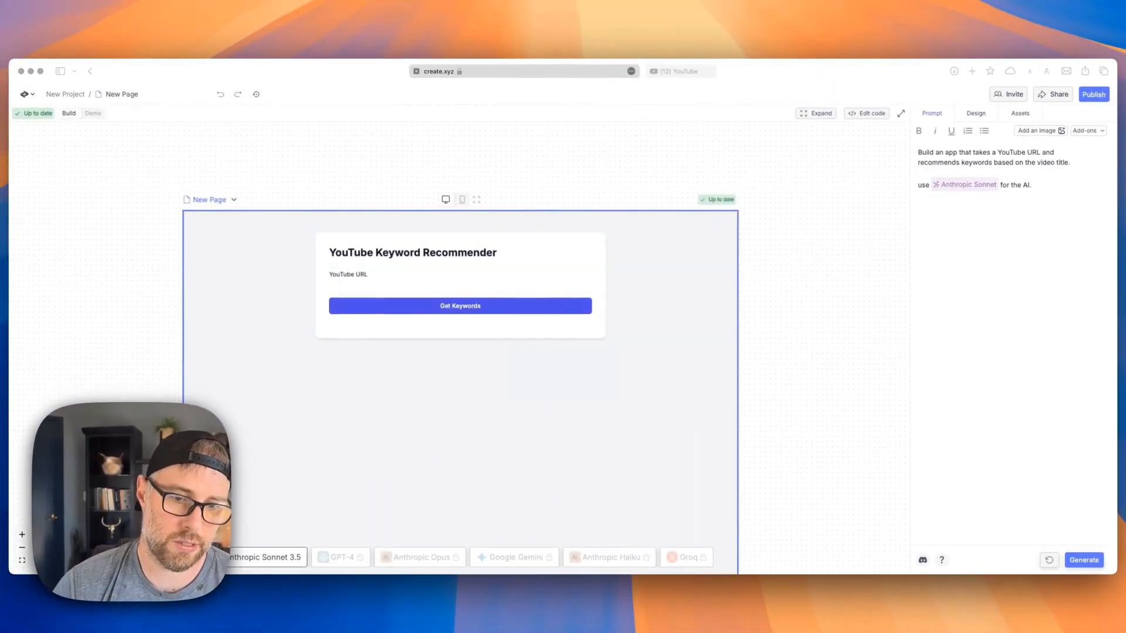
type("the app should extract the video id from the url submitted")
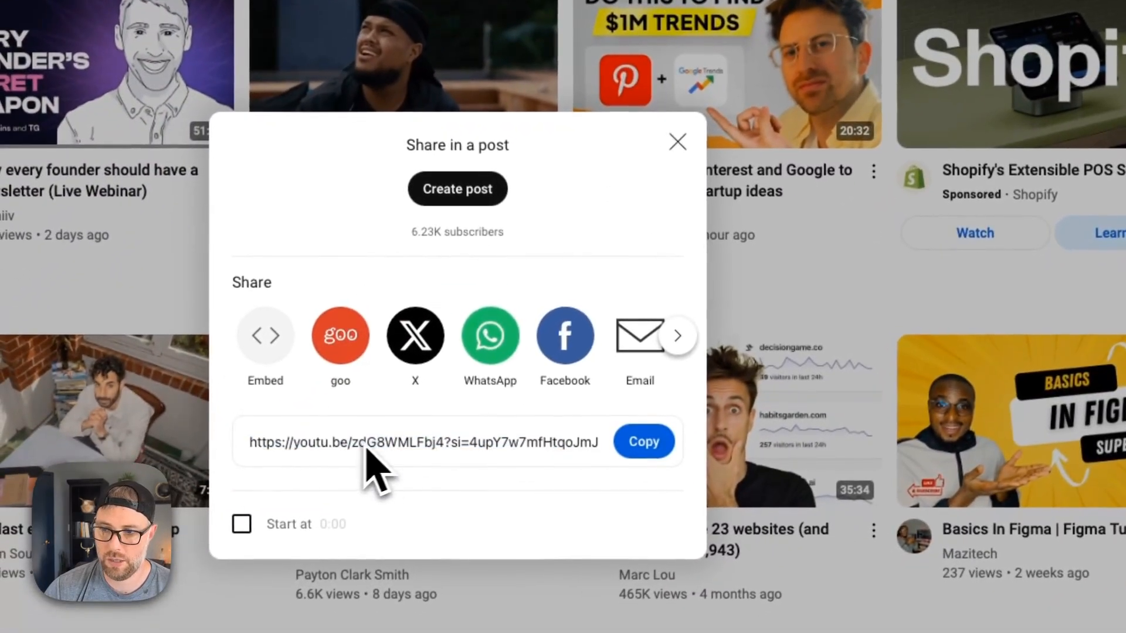
Regenerate the preview and try Get Keywords with the video's share link
left_click(676, 142)
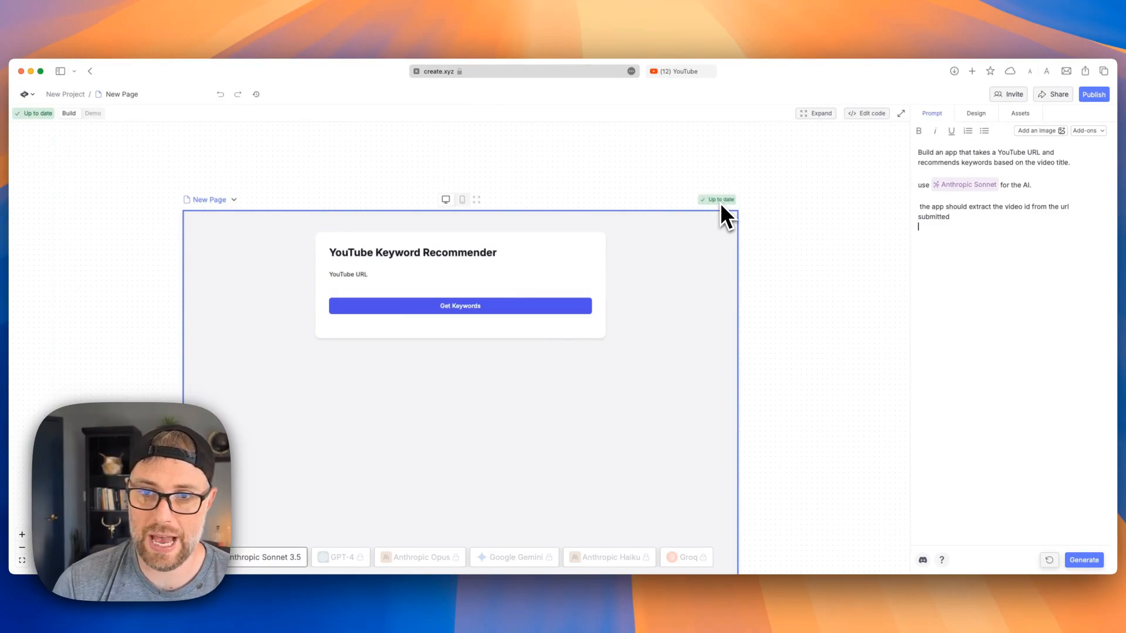
mouse_move(717, 216)
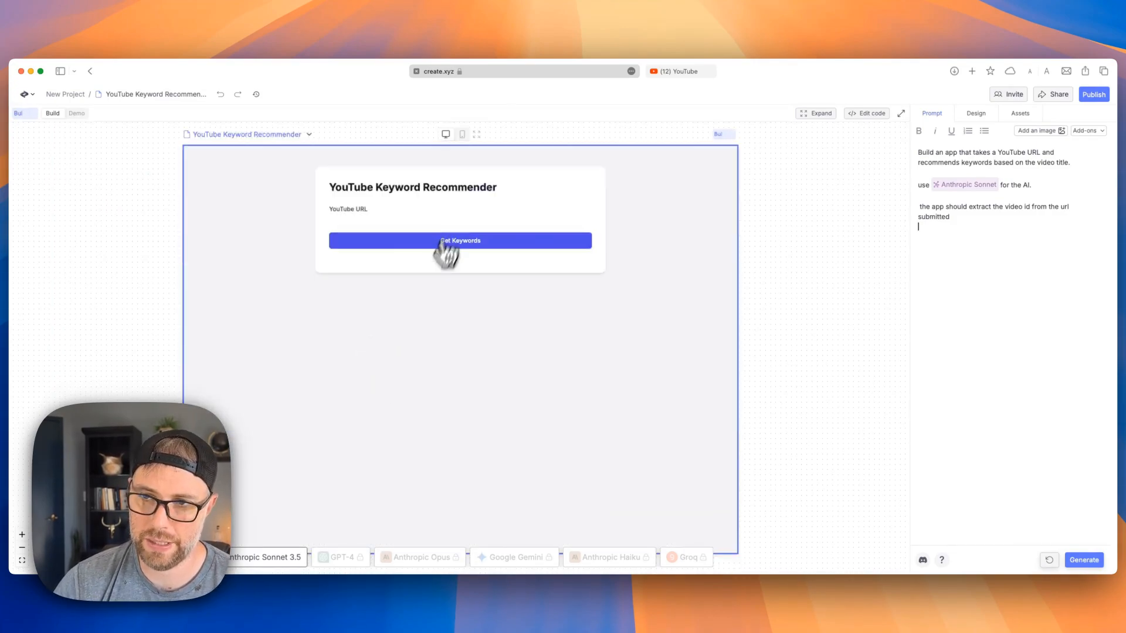
left_click(866, 114)
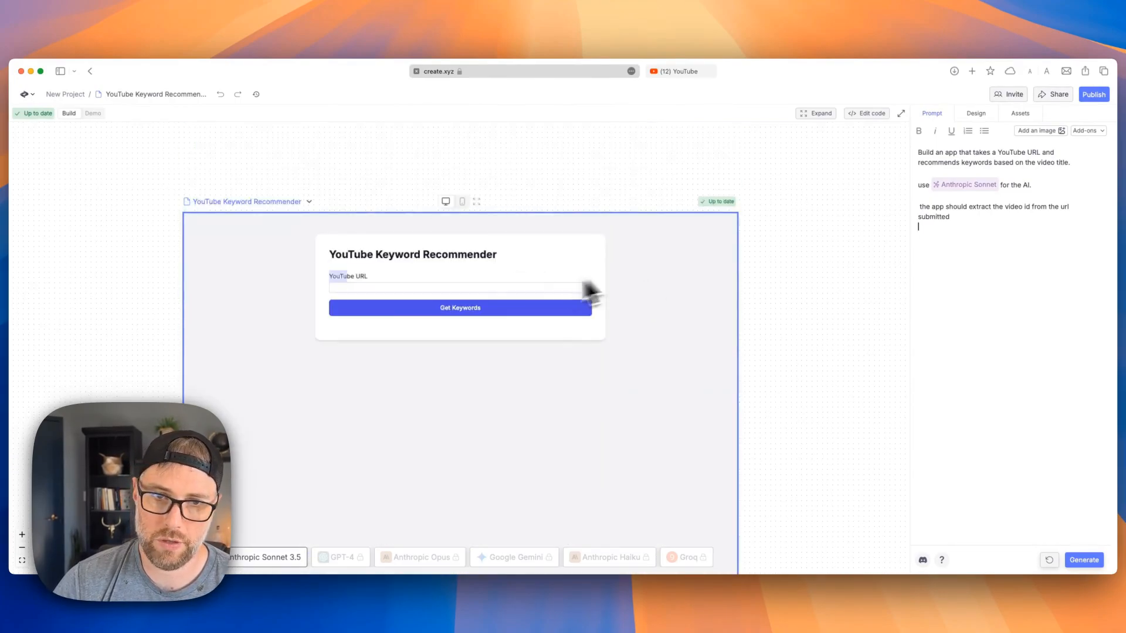
mouse_move(711, 271)
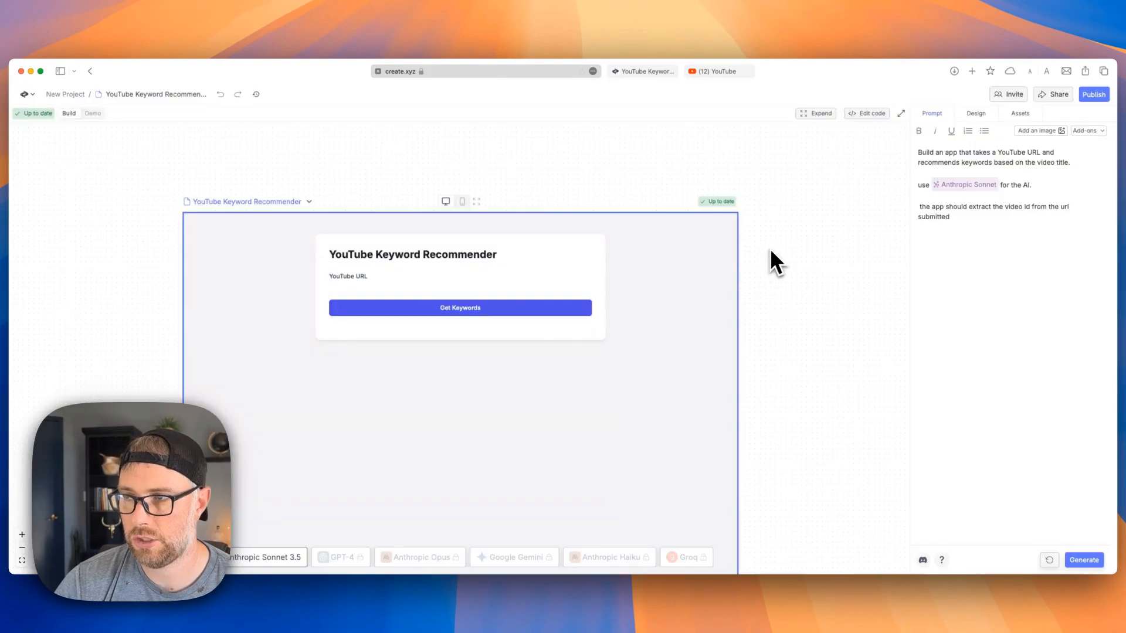
Publish the app under the youtubedemoapp created.app address
left_click(1093, 94)
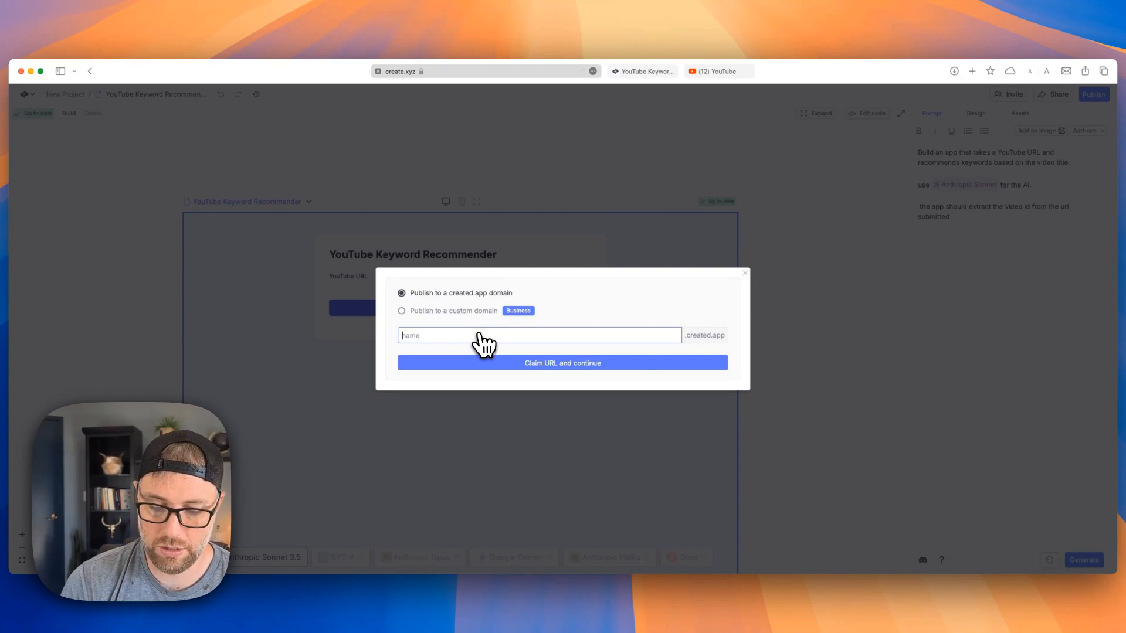
type("youtubedemoapp")
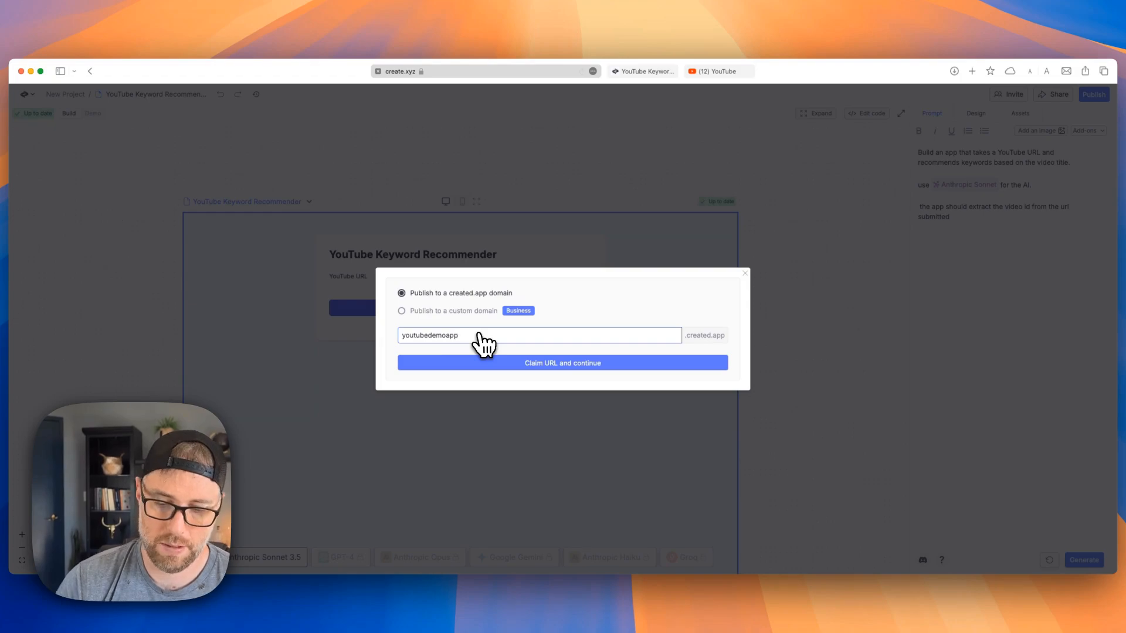
left_click(561, 363)
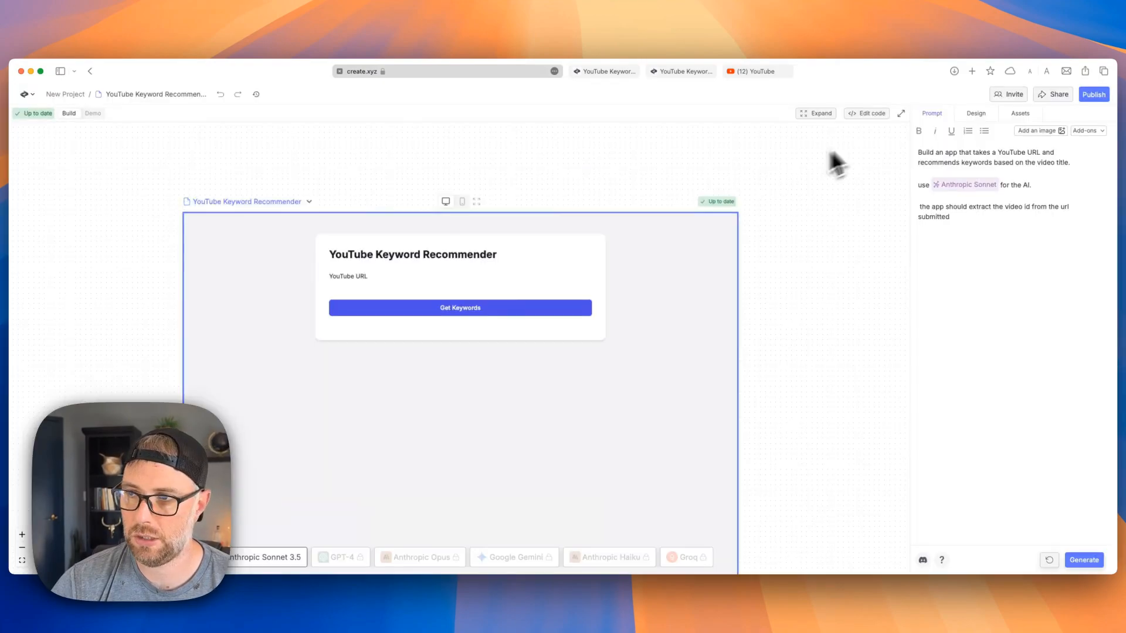
Insert the YouTube API key into the fetch code, republish and open the live page
left_click(866, 113)
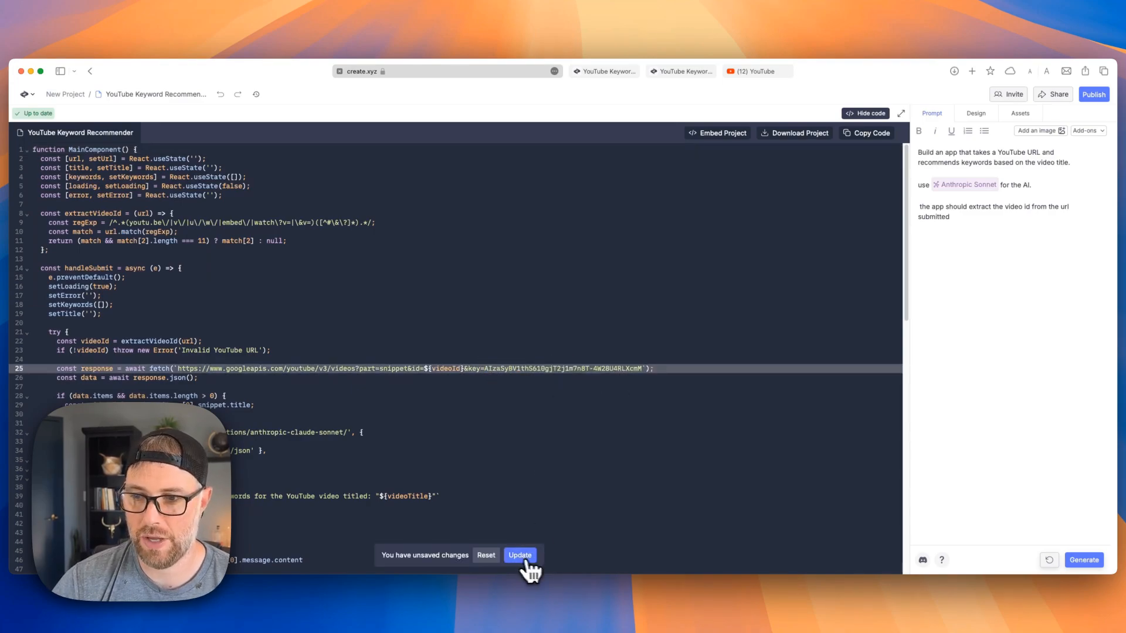
left_click(519, 555)
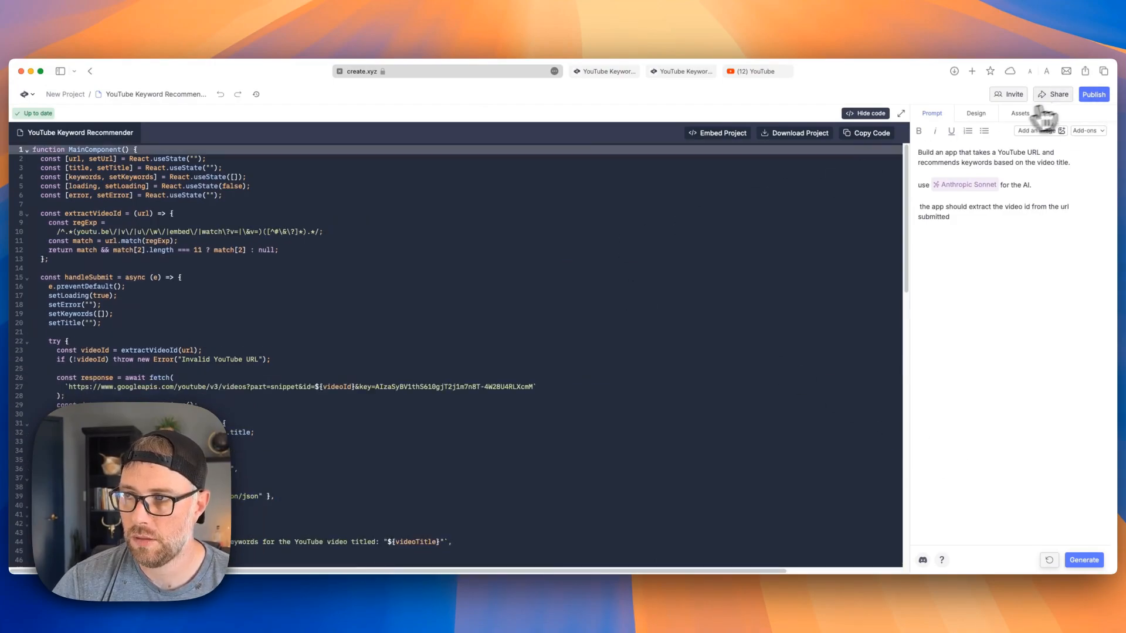
left_click(1093, 94)
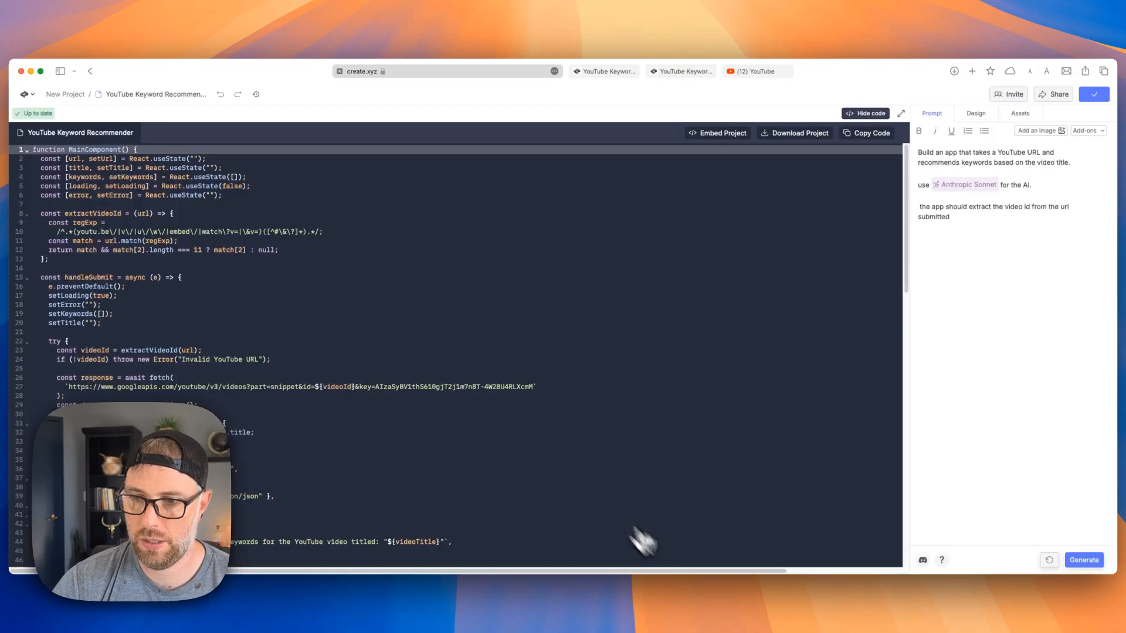
left_click(1093, 94)
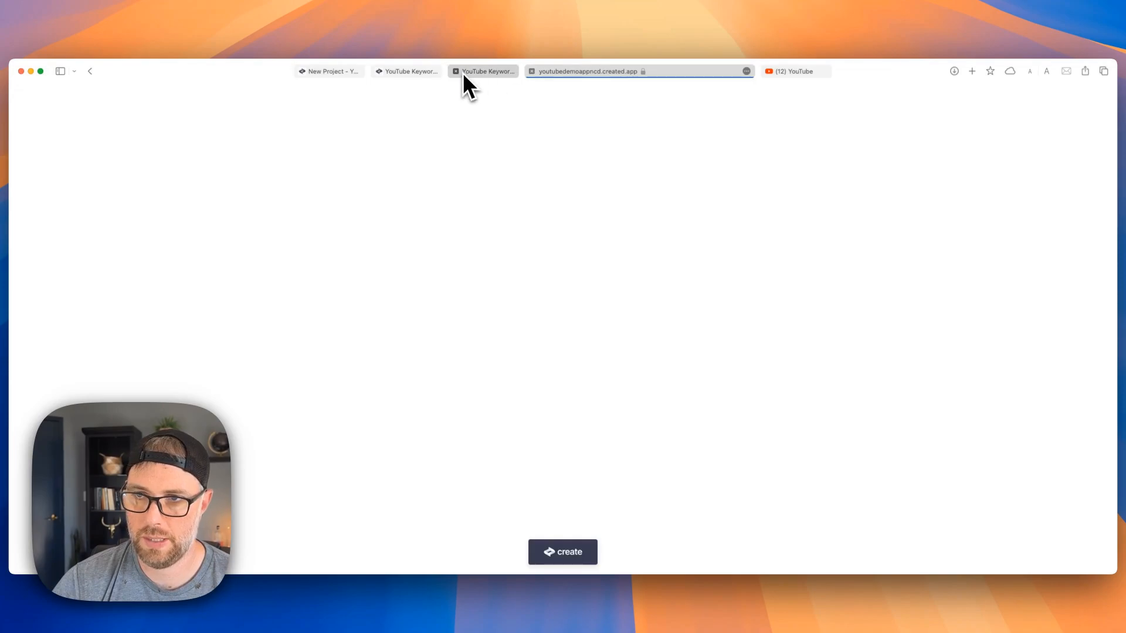
Copy a video link from YouTube and try it in the published app's URL field
left_click(795, 71)
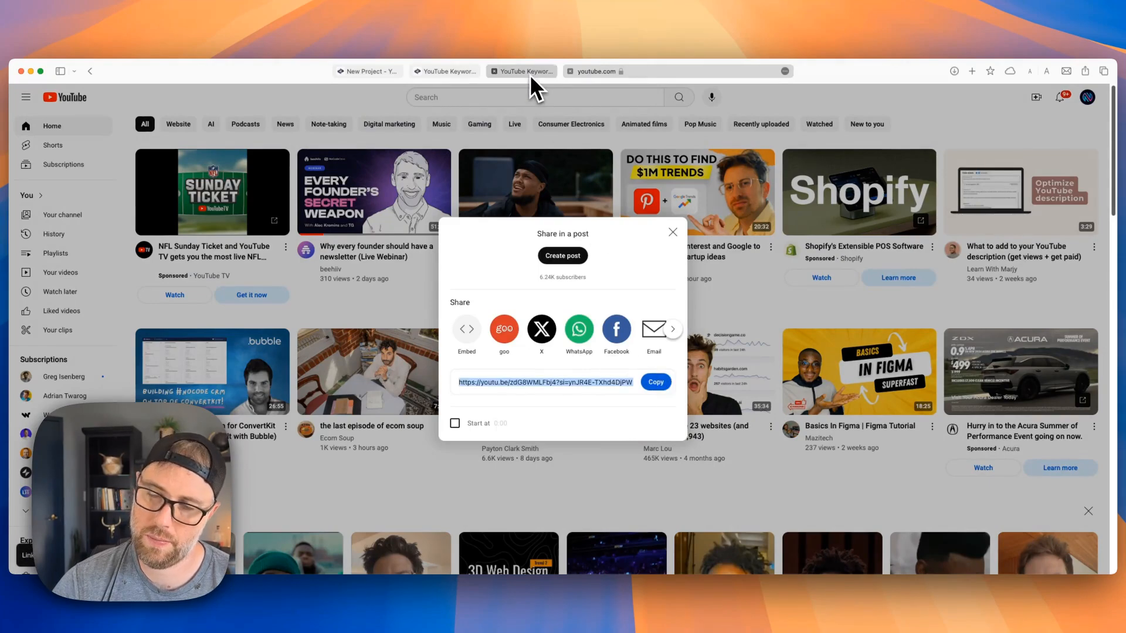
left_click(549, 72)
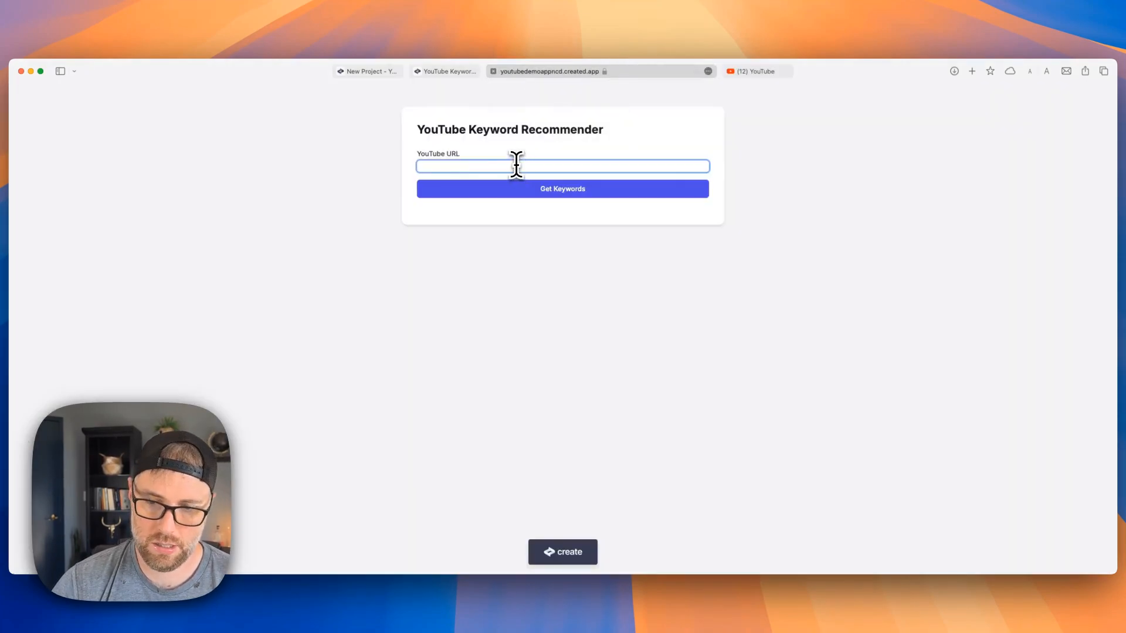
left_click(561, 187)
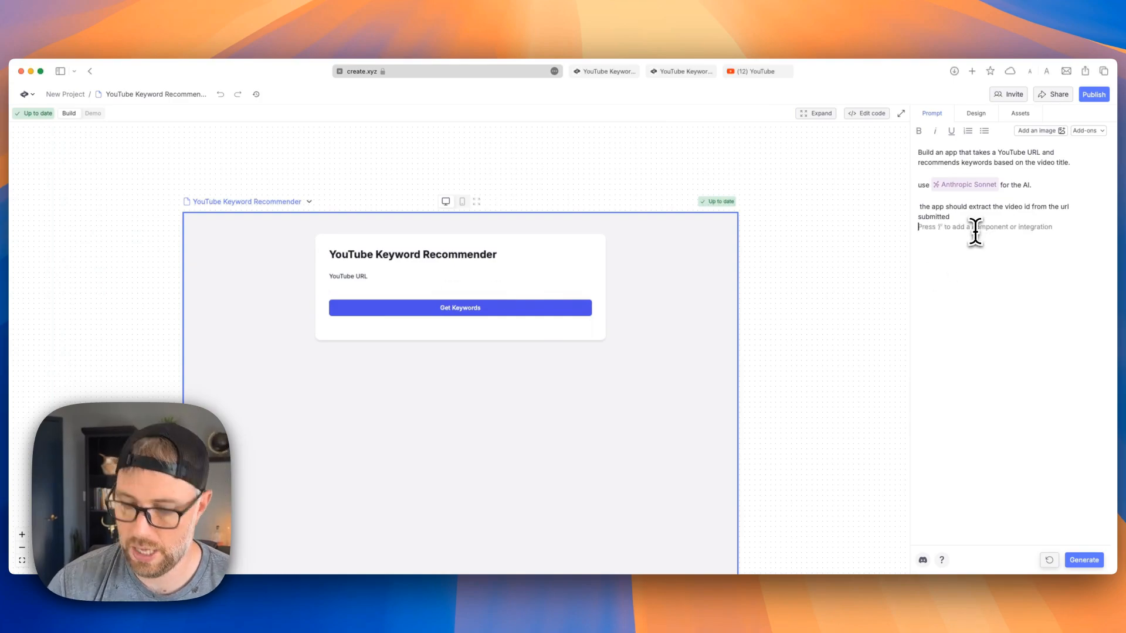
Ask the prompt for an SEO score and a brief why-it-performs-well explanation per returned keyword
type("can we add the seo score of the returned keywords and a brief explanation of why the k")
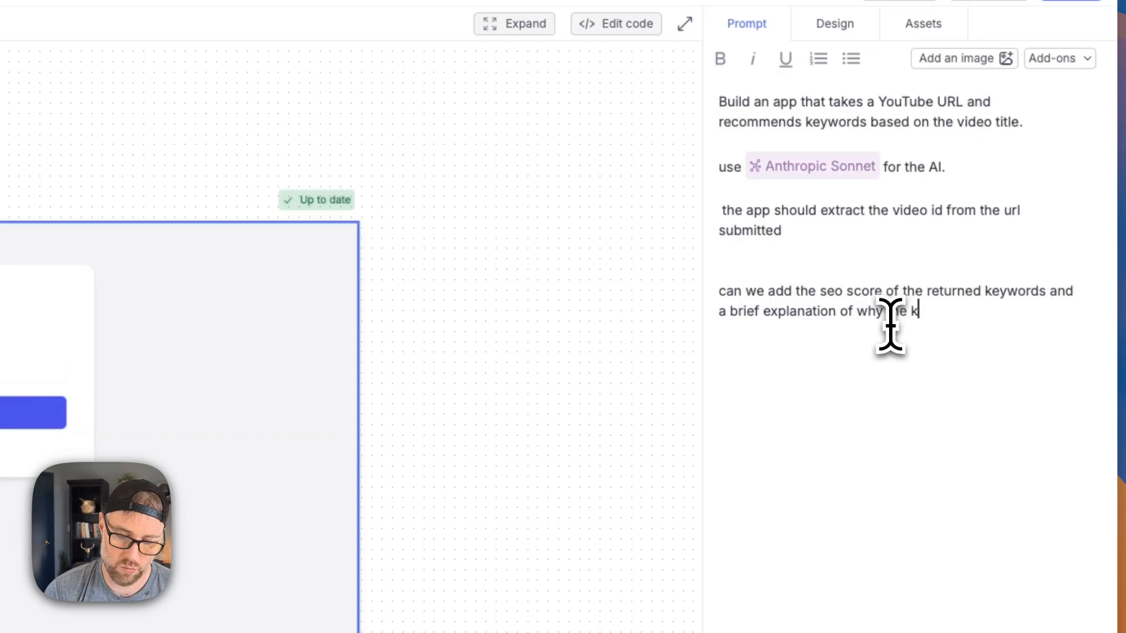
type("eywords will")
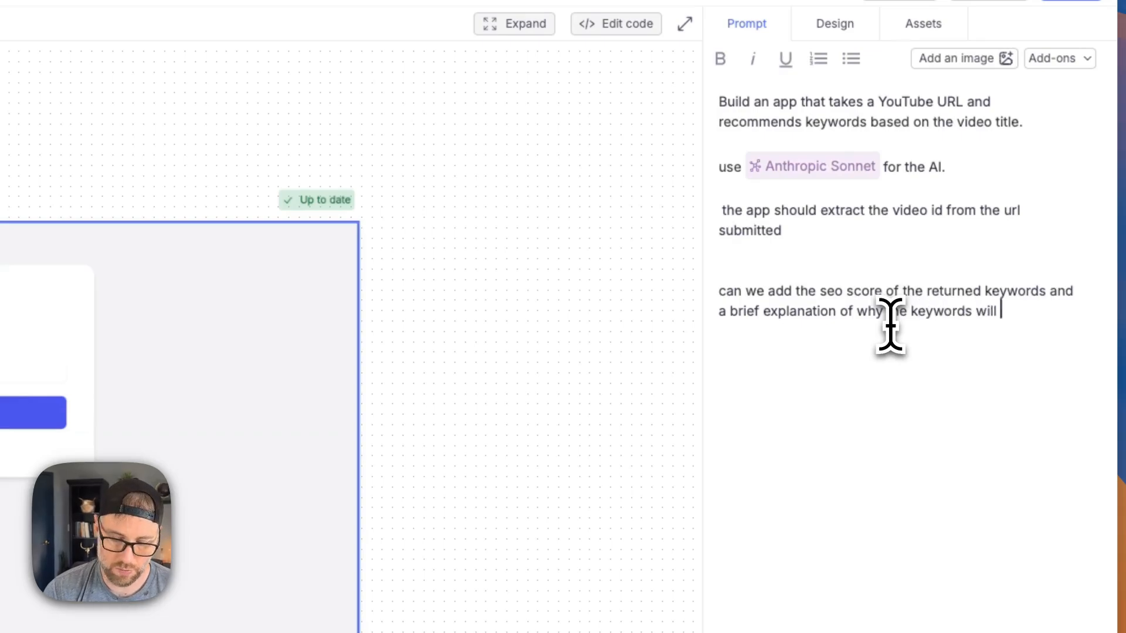
type("perform well")
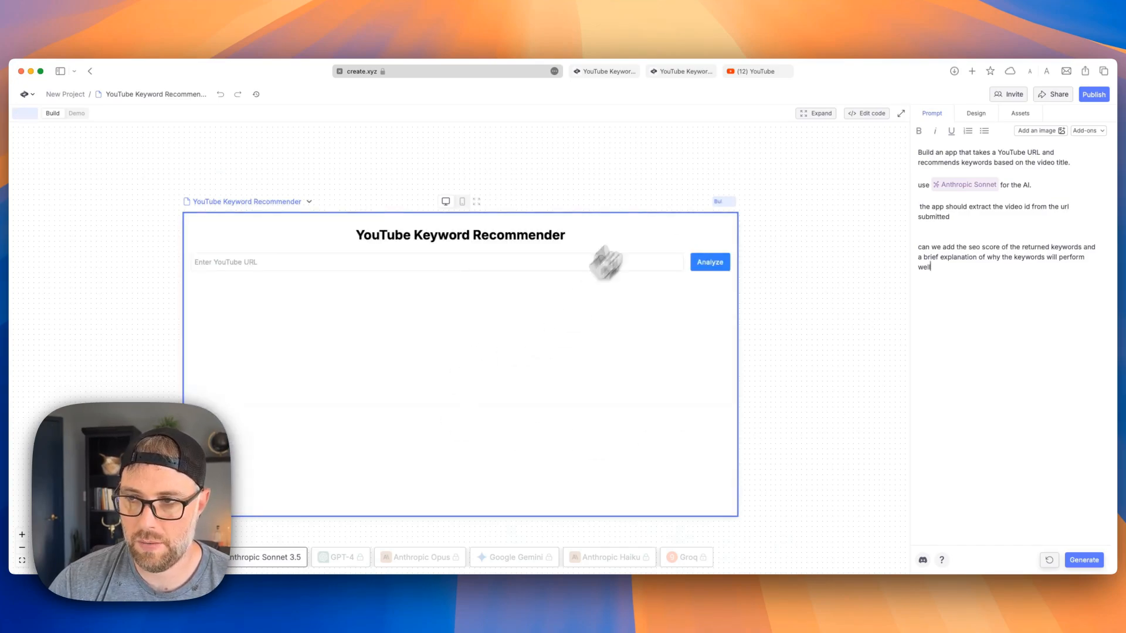
Replace YOUR_YOUTUBE_API_KEY in the regenerated code with the real key and return to the preview
left_click(865, 112)
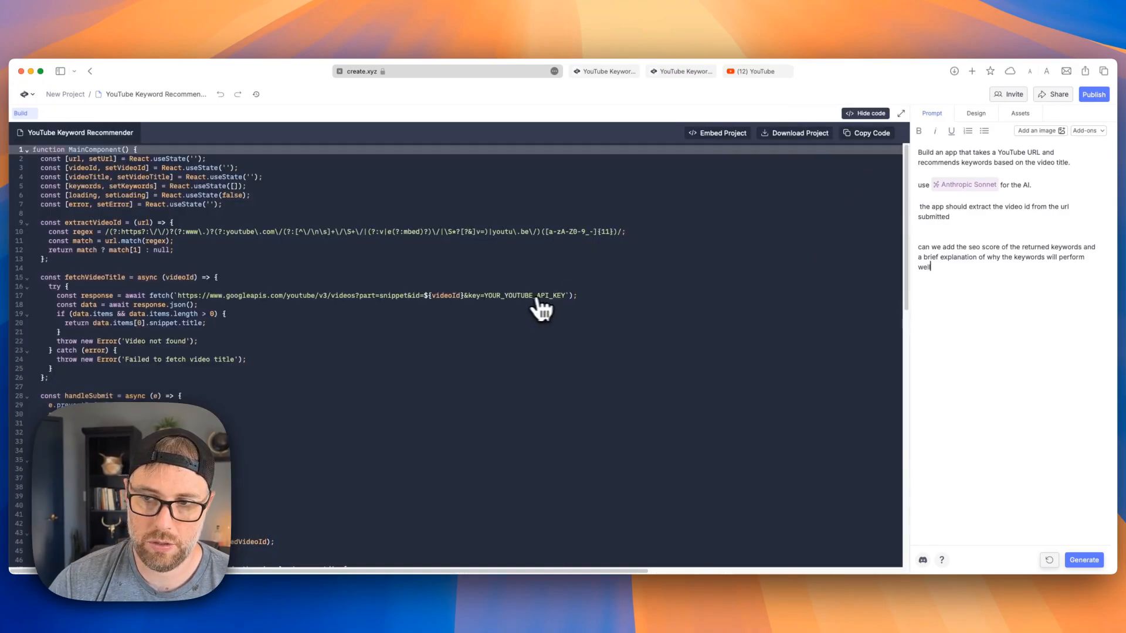
mouse_move(295, 318)
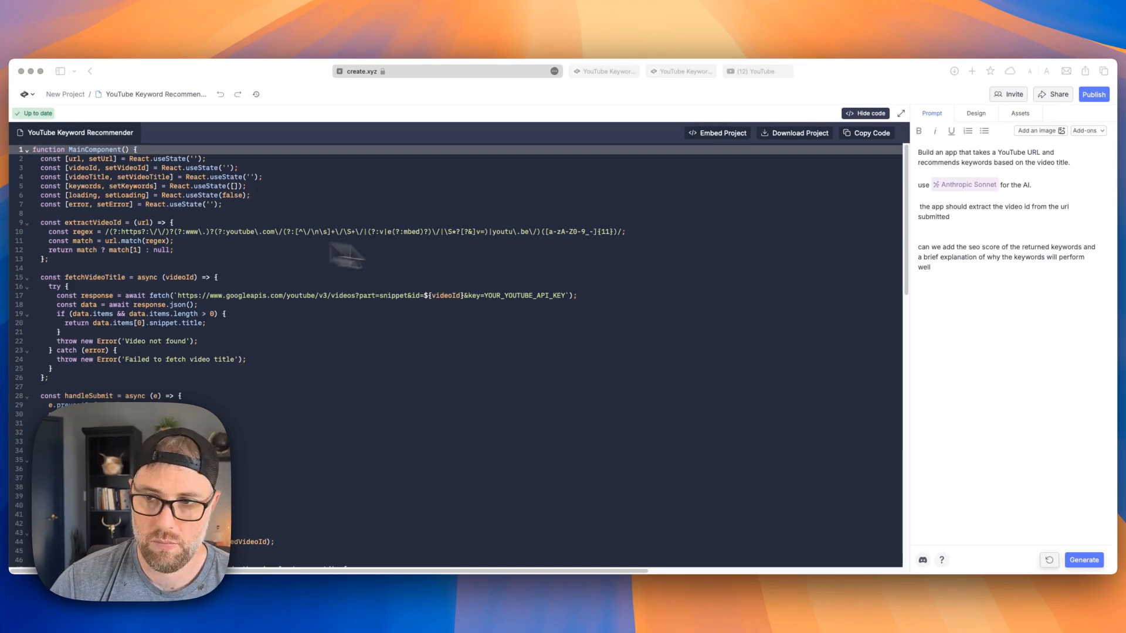
double_click(535, 296)
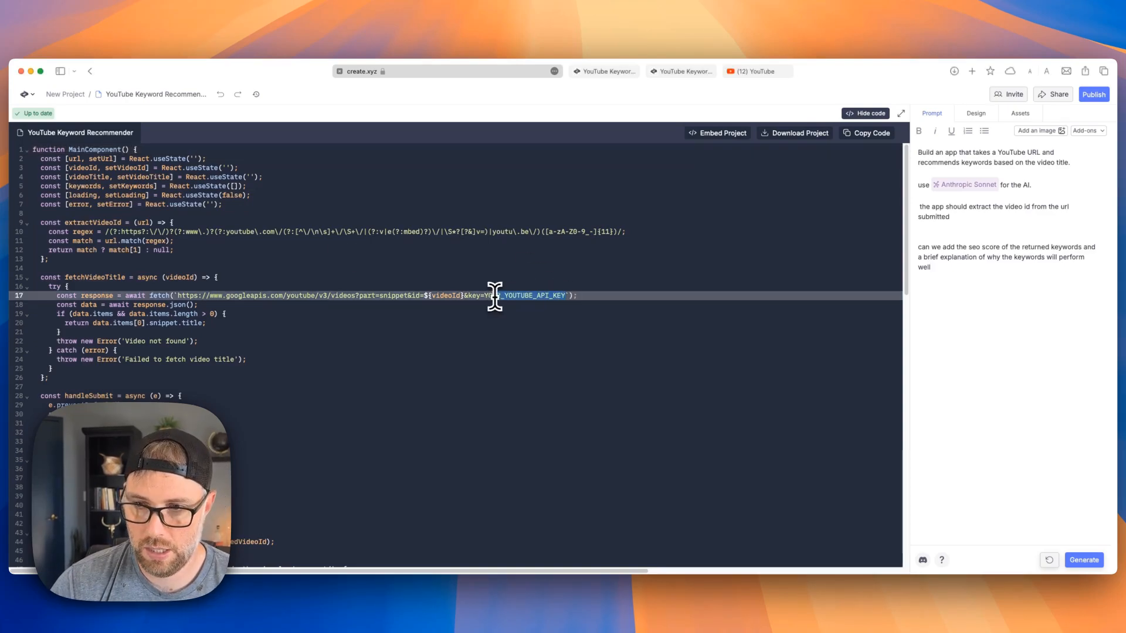
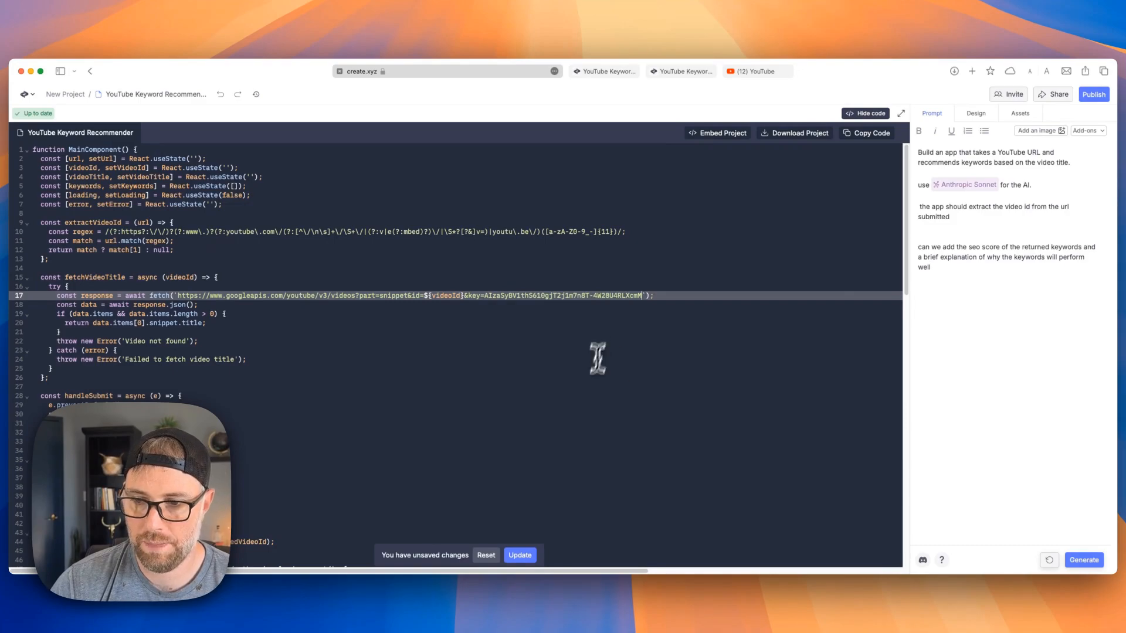
left_click(519, 555)
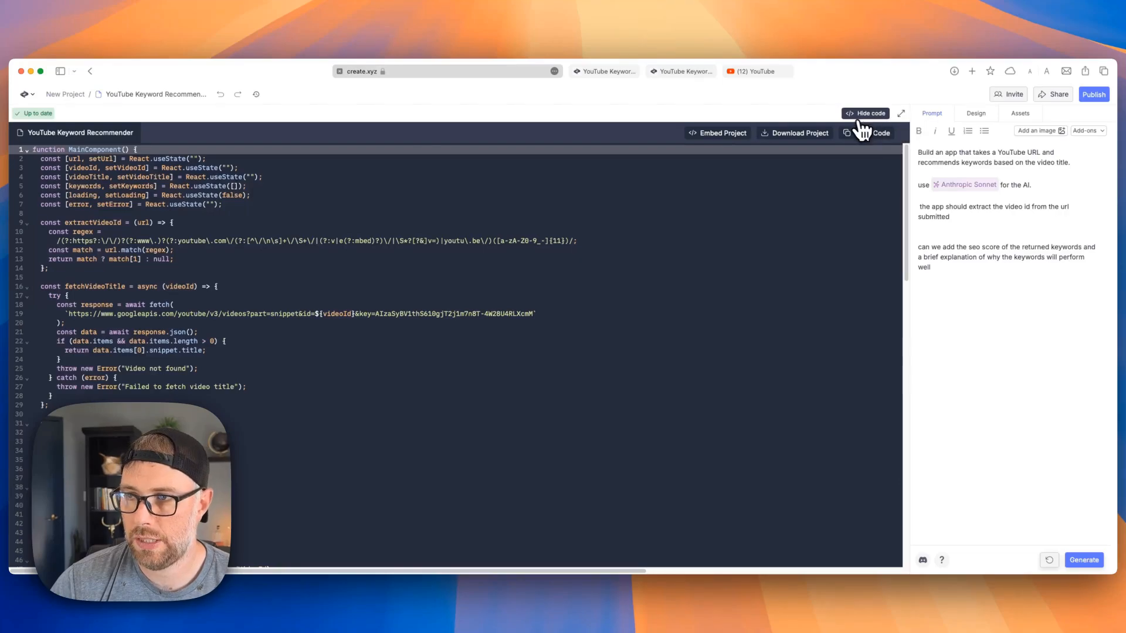
left_click(864, 113)
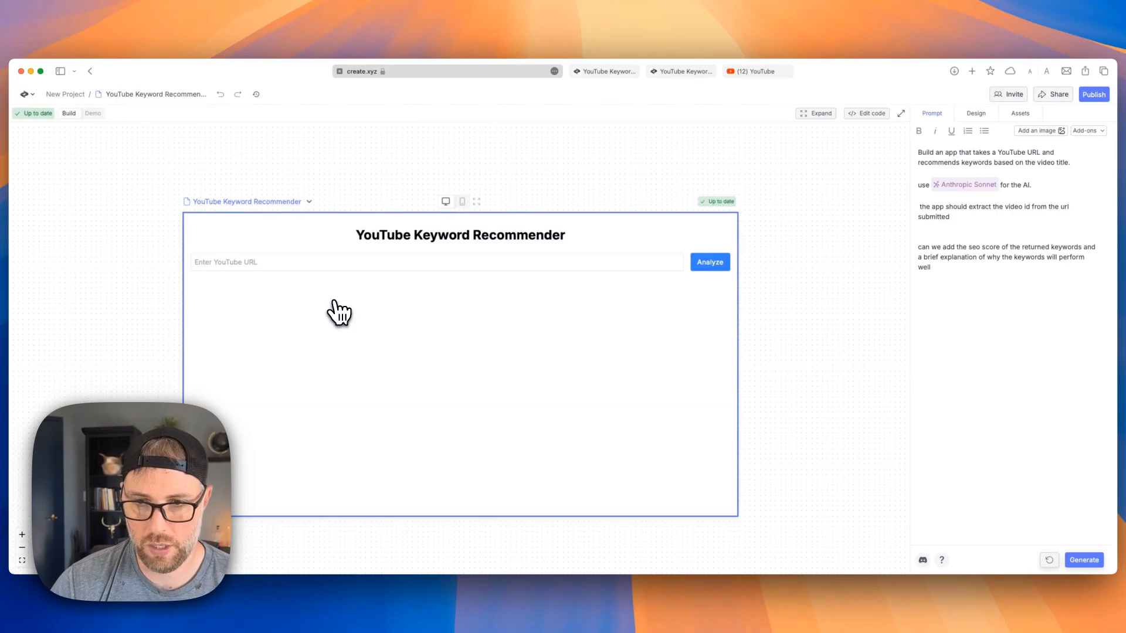
Publish the latest changes and analyze the video link in the live app for scored keywords
left_click(1093, 94)
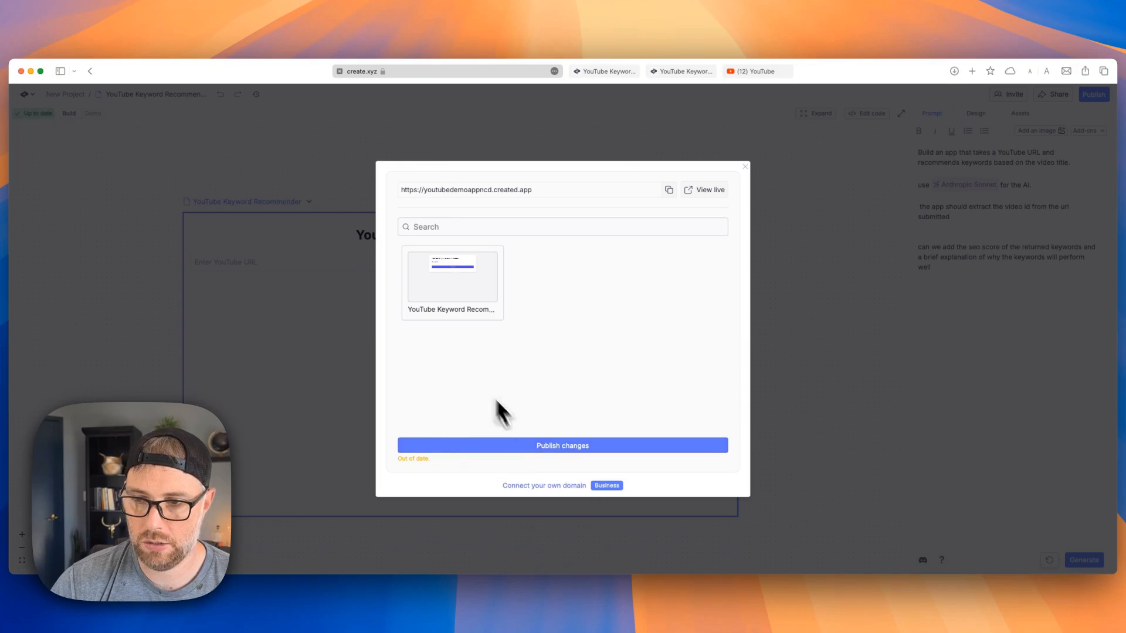
left_click(562, 446)
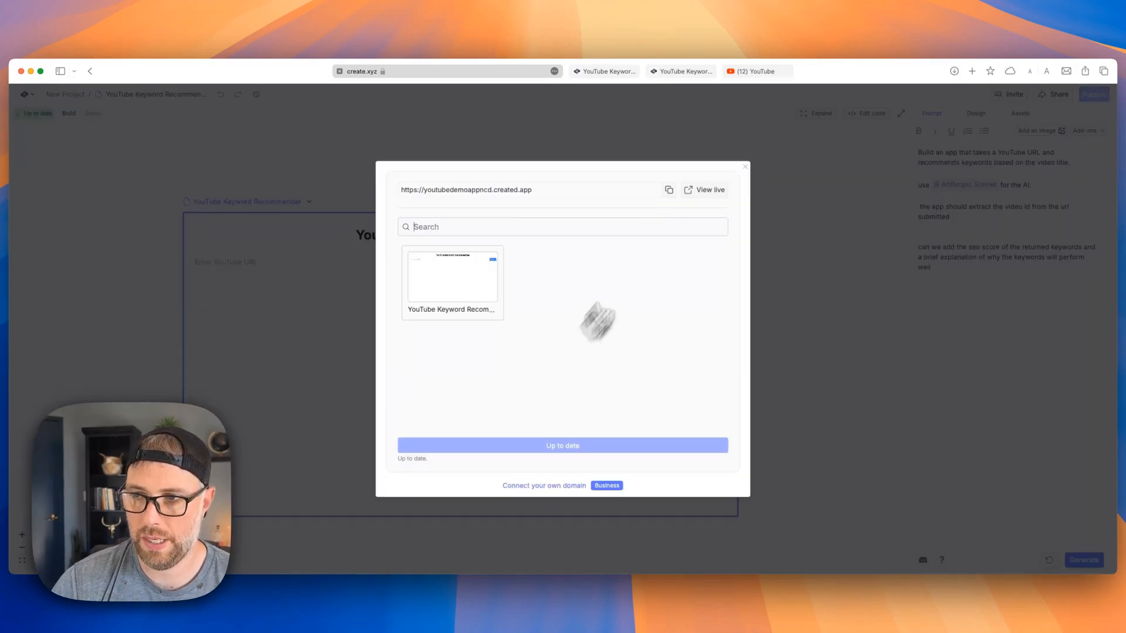
left_click(709, 190)
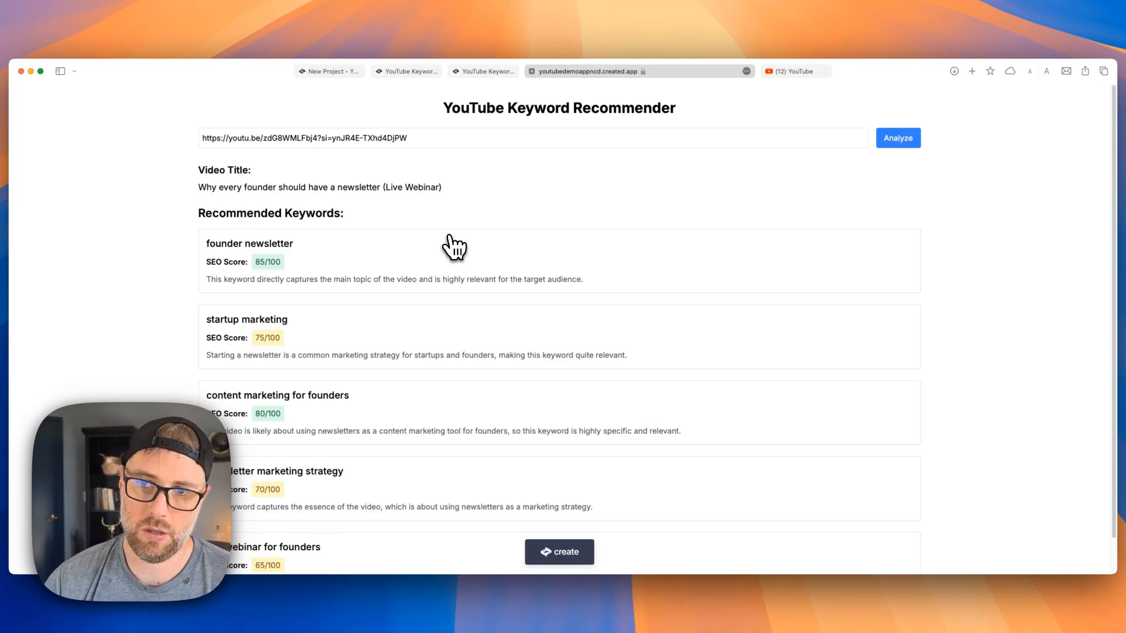
mouse_move(248, 301)
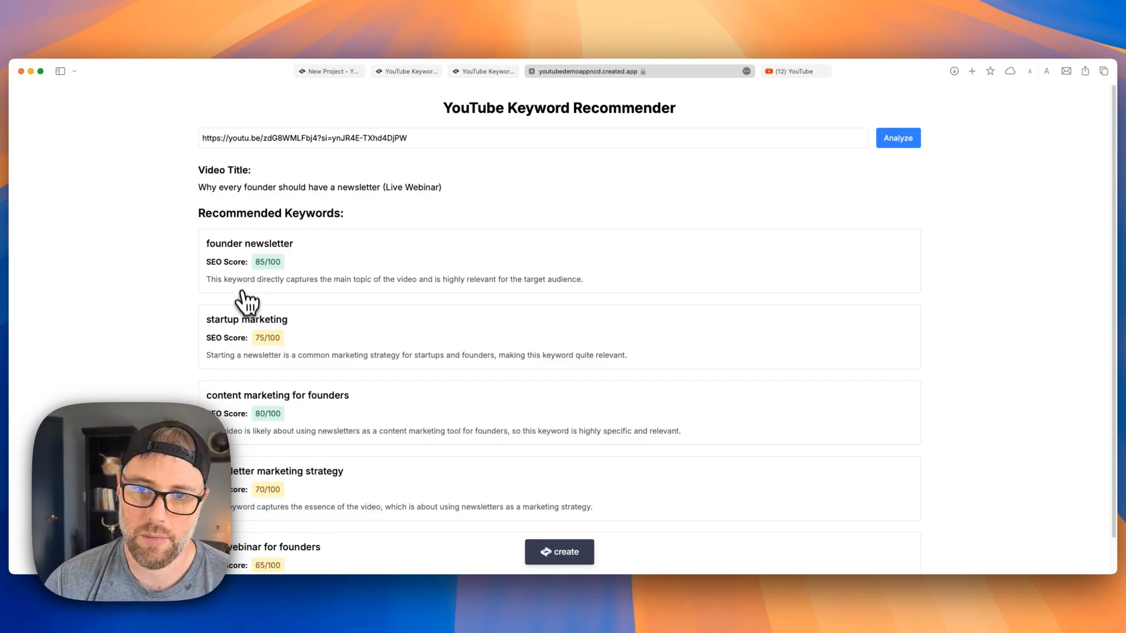
mouse_move(283, 277)
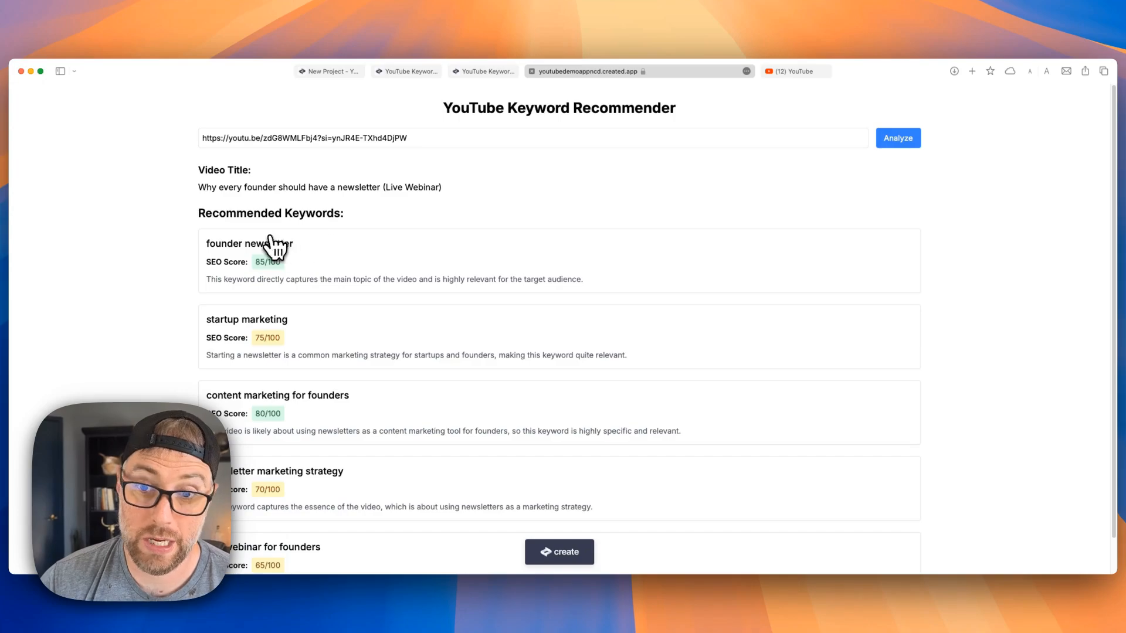
mouse_move(267, 290)
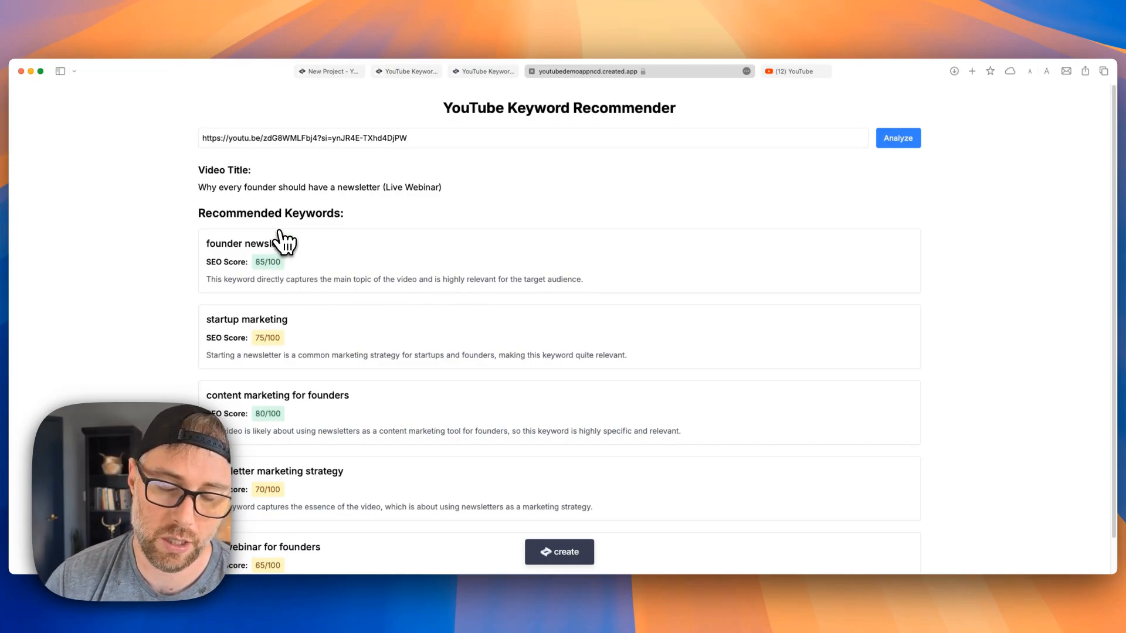
mouse_move(386, 229)
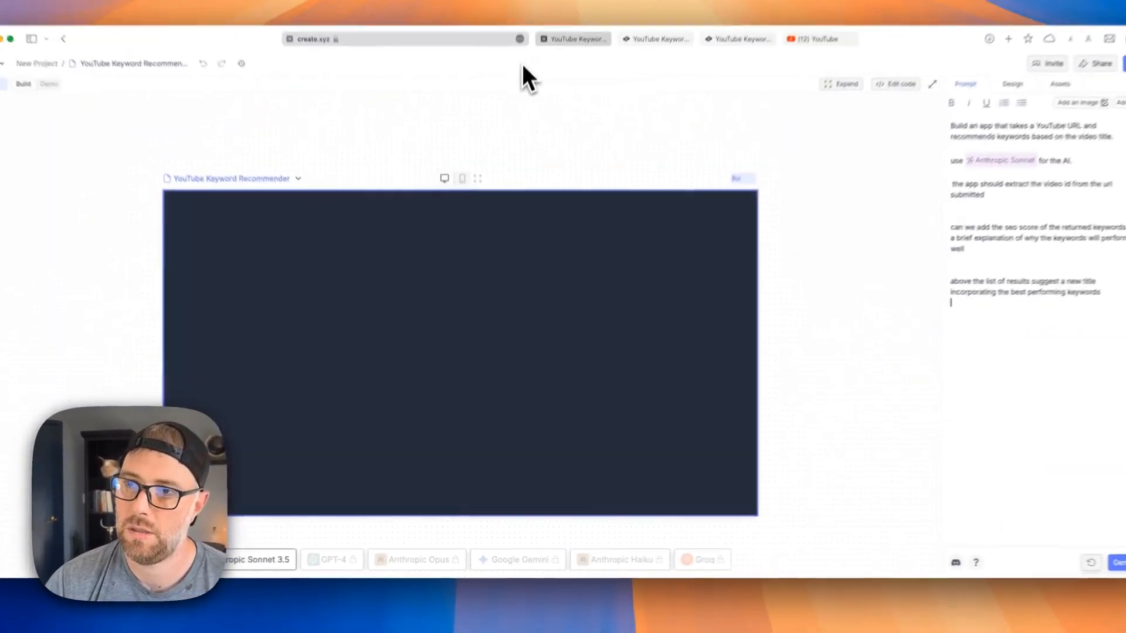
mouse_move(571, 71)
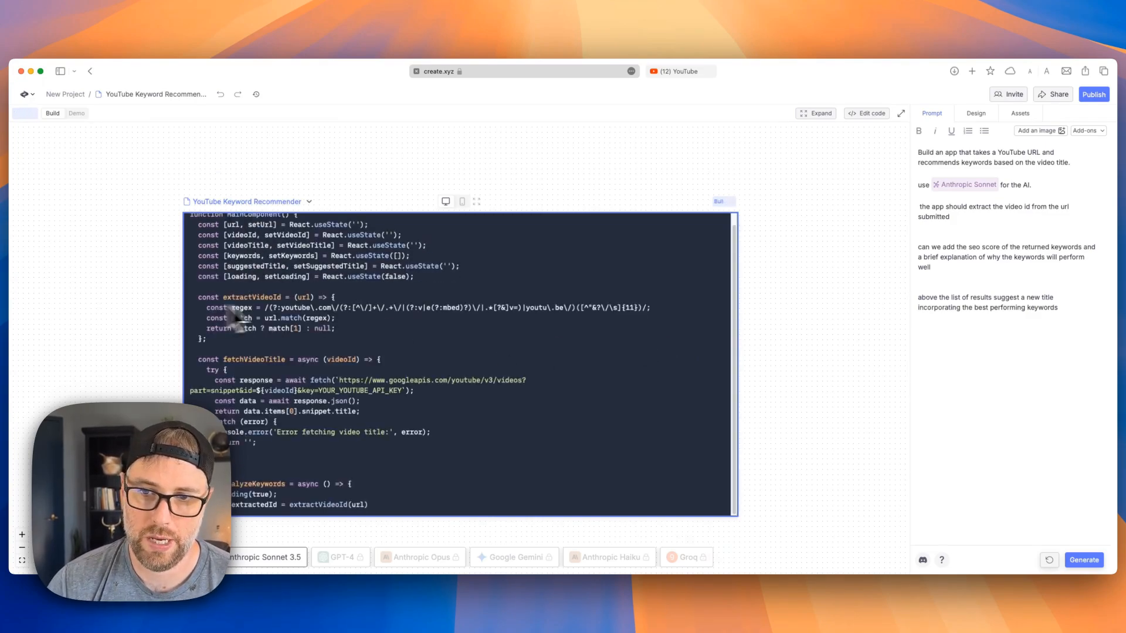
Scroll the canvas back to the rendered YouTube Keyword Analyzer preview
scroll("down", 3)
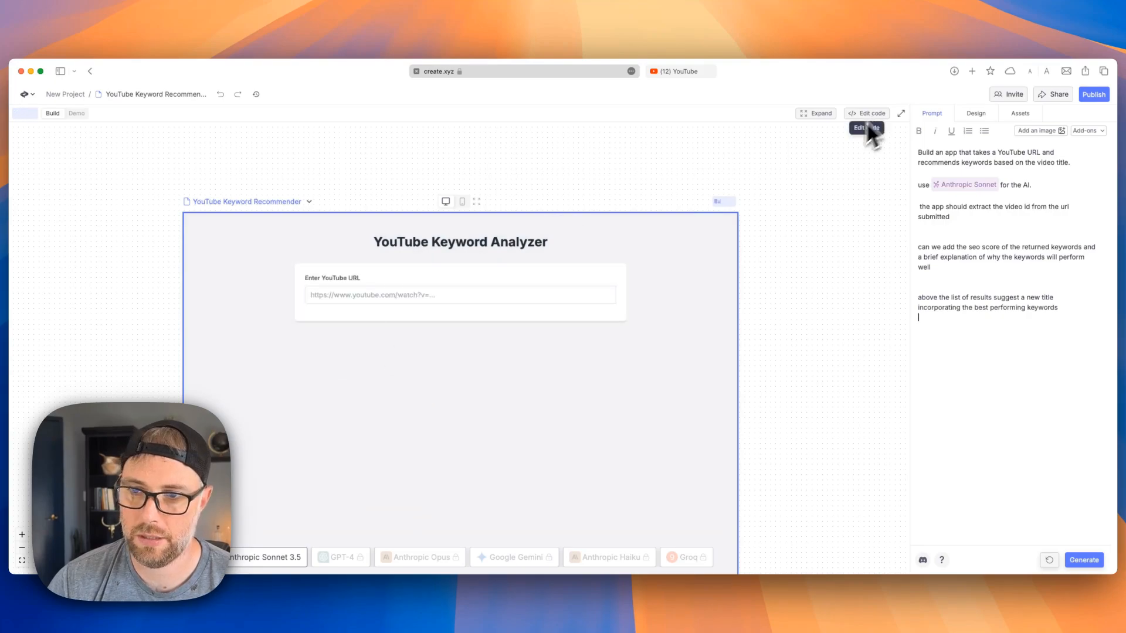
left_click(869, 113)
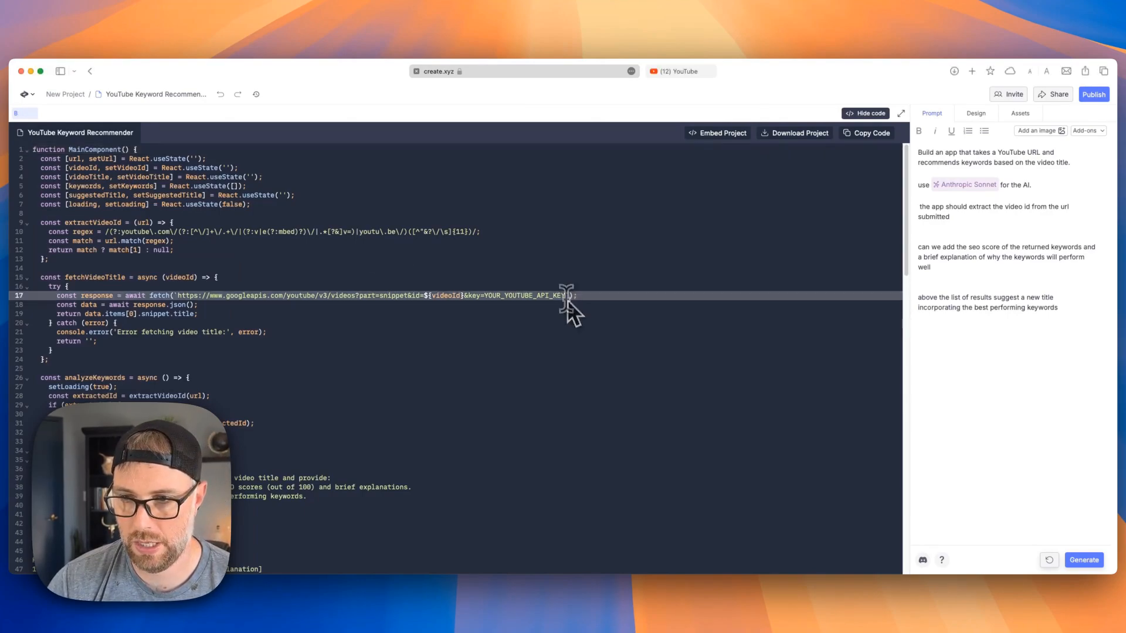
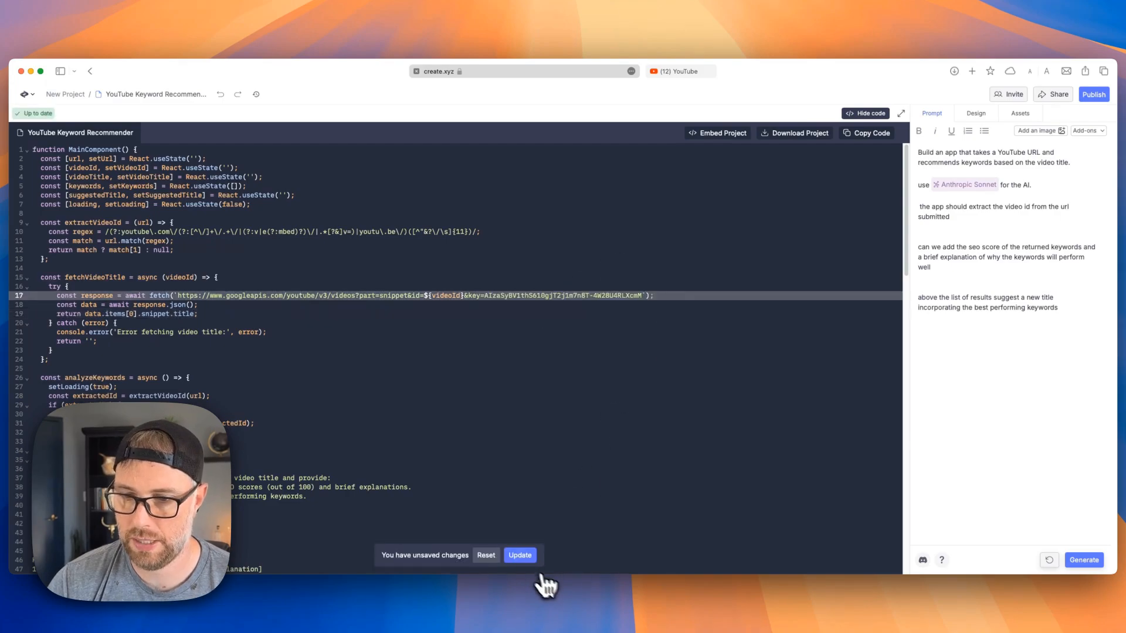
left_click(519, 555)
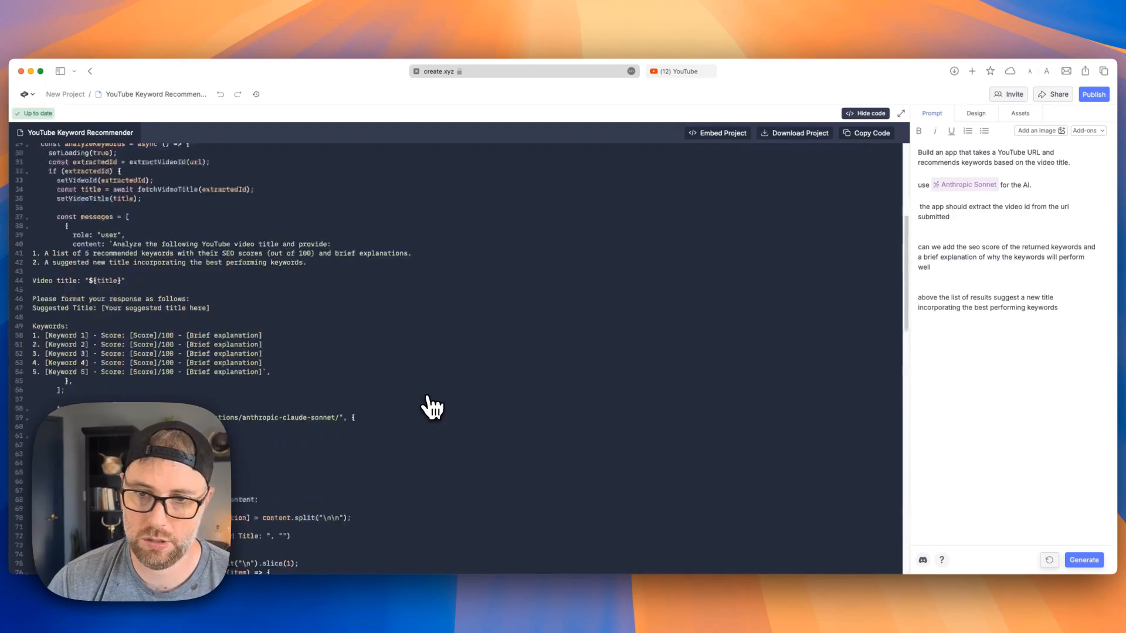
Bring up the publishing options for the app
left_click(1093, 94)
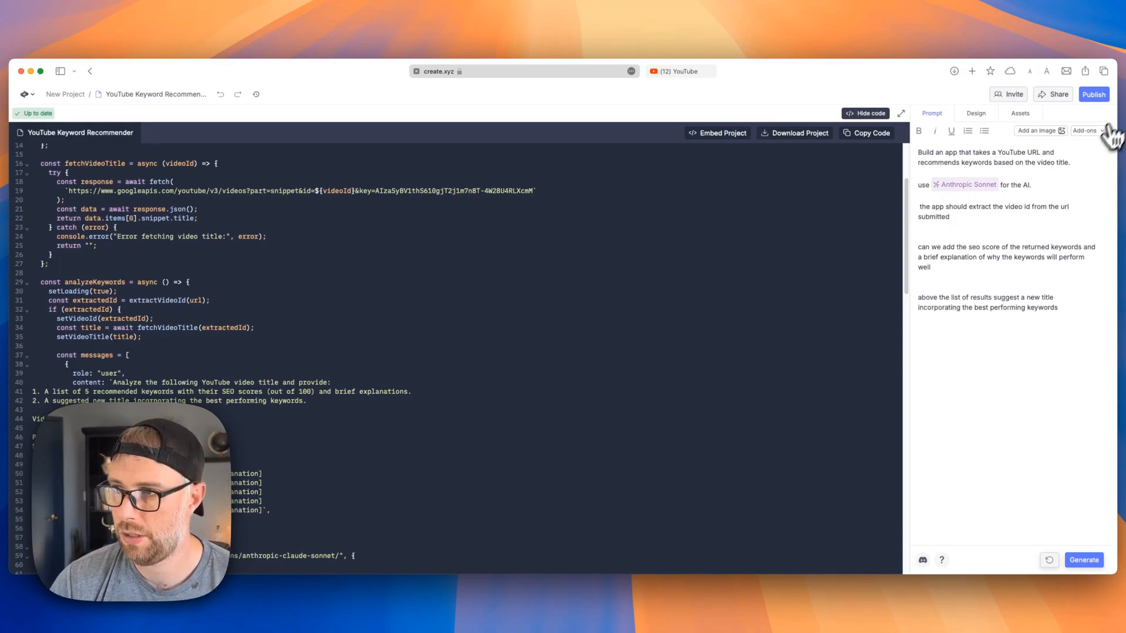
left_click(1093, 94)
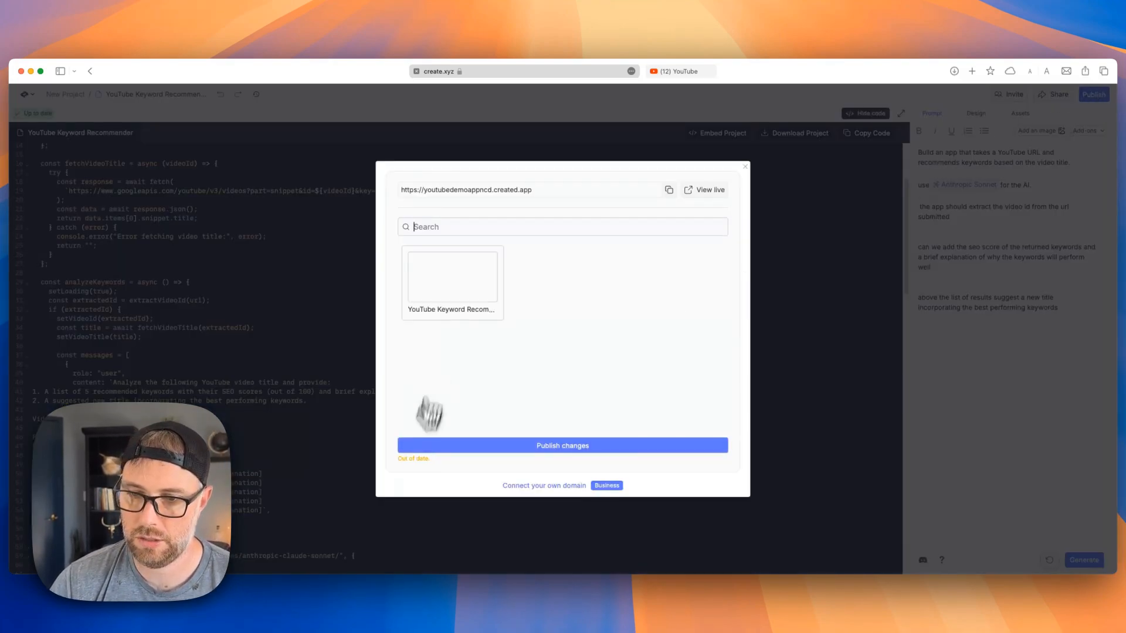
left_click(745, 167)
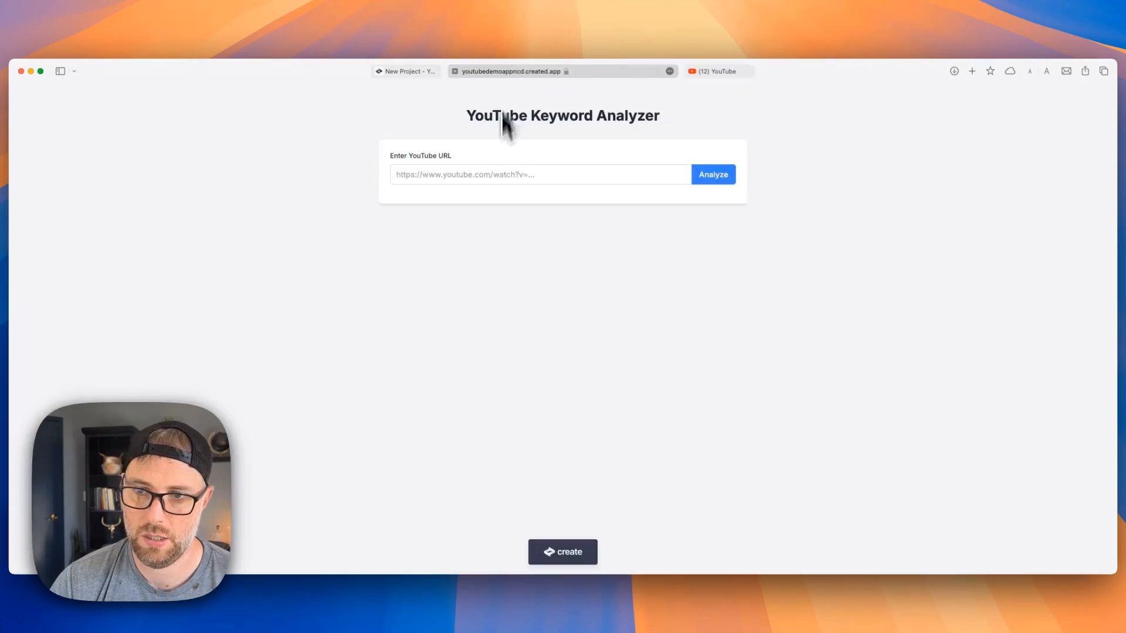
type("https://youtu.be/zdG8WMLFbj4?si=ynJR4E-TXhd4DjPW")
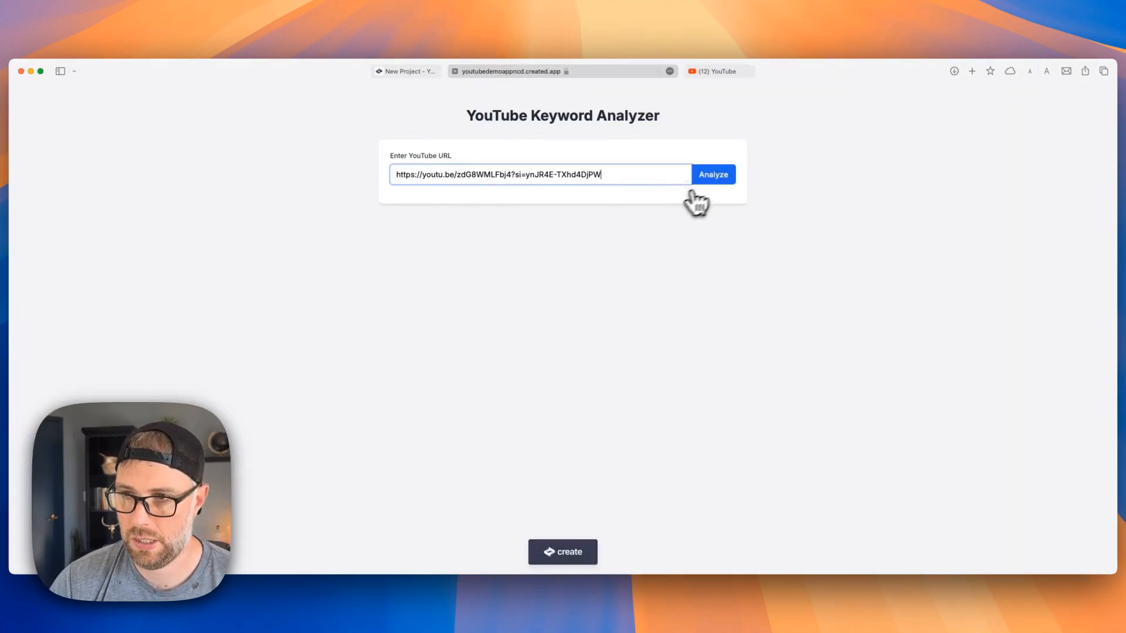
left_click(711, 173)
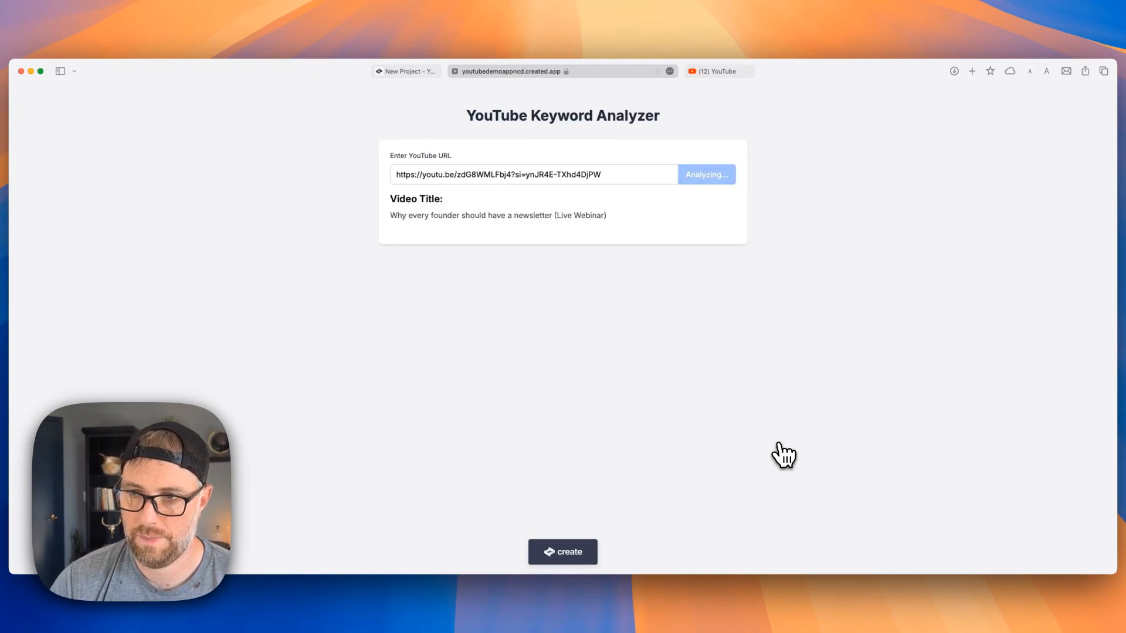
mouse_move(695, 337)
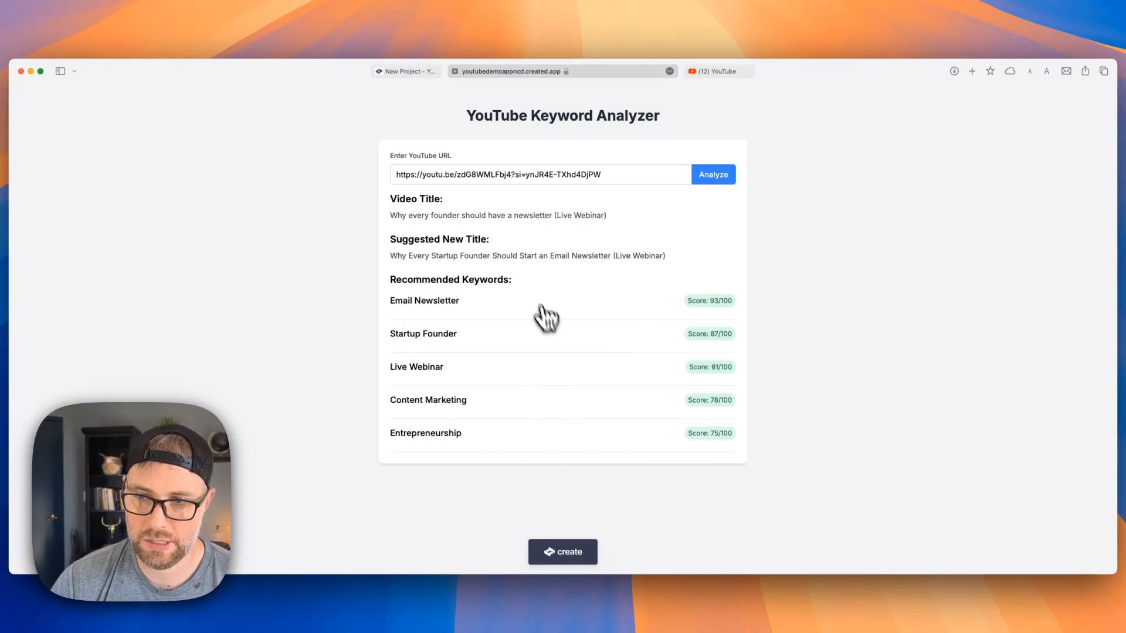
mouse_move(442, 307)
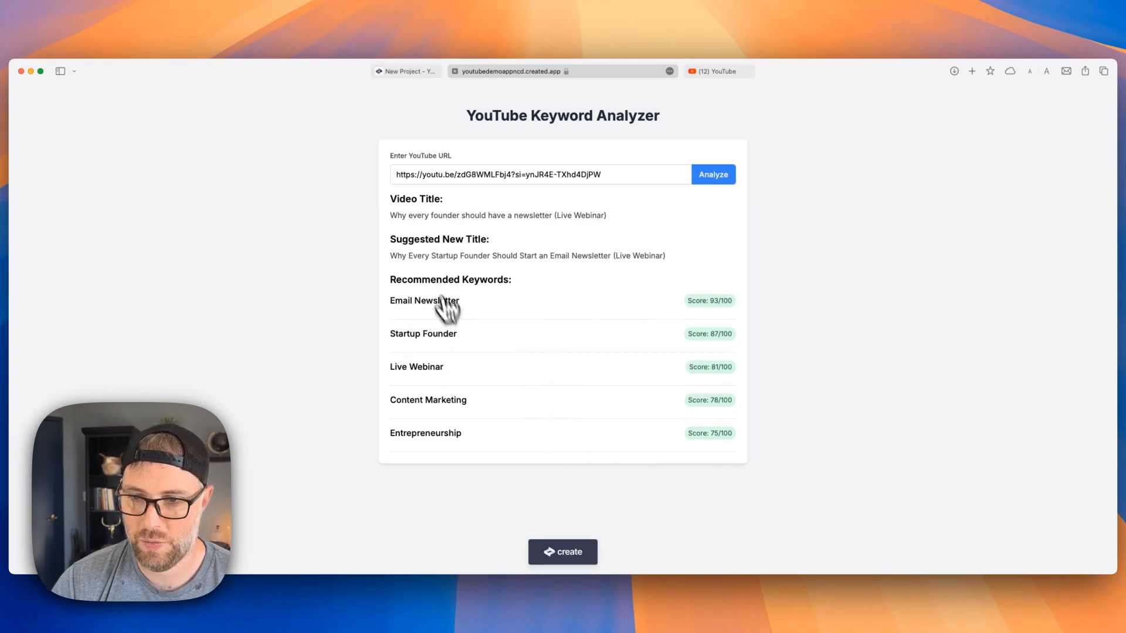
mouse_move(406, 266)
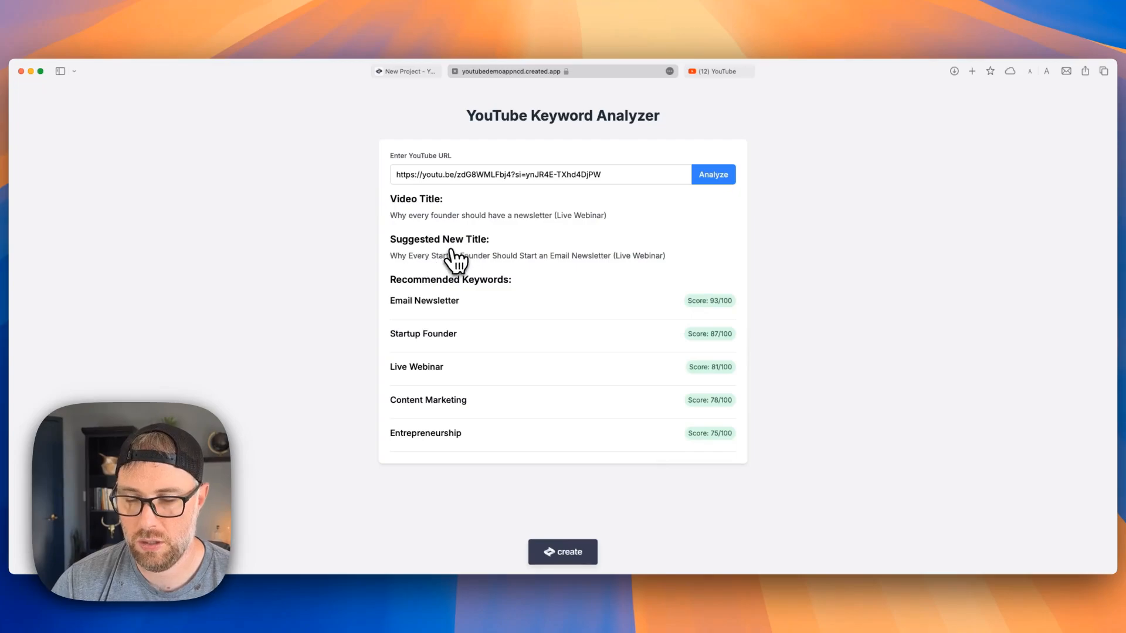
mouse_move(434, 338)
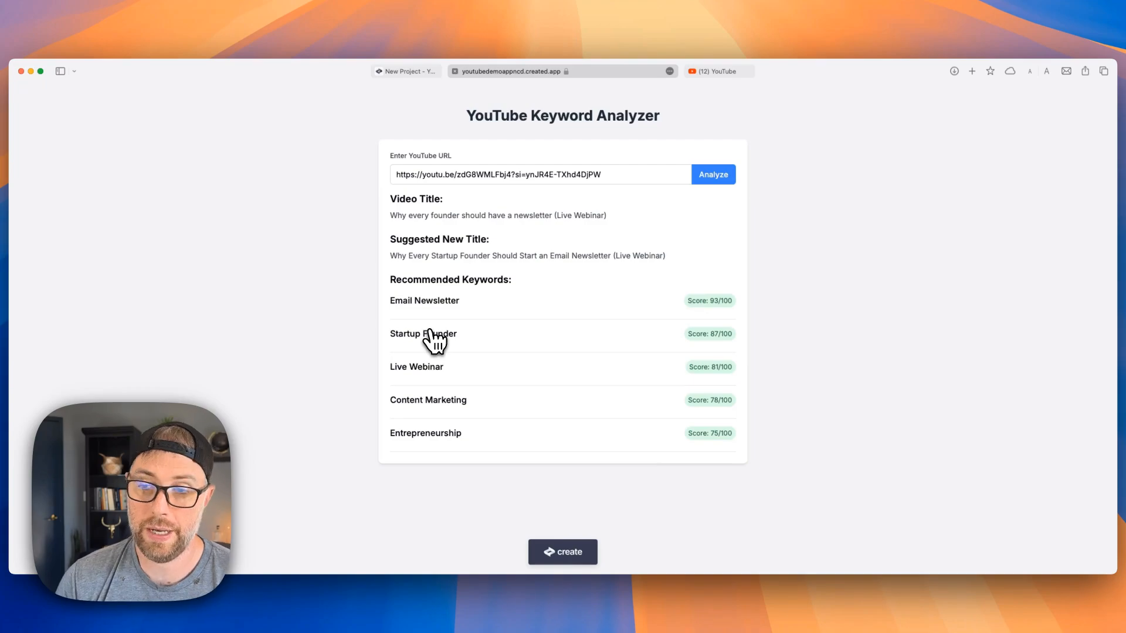
mouse_move(422, 308)
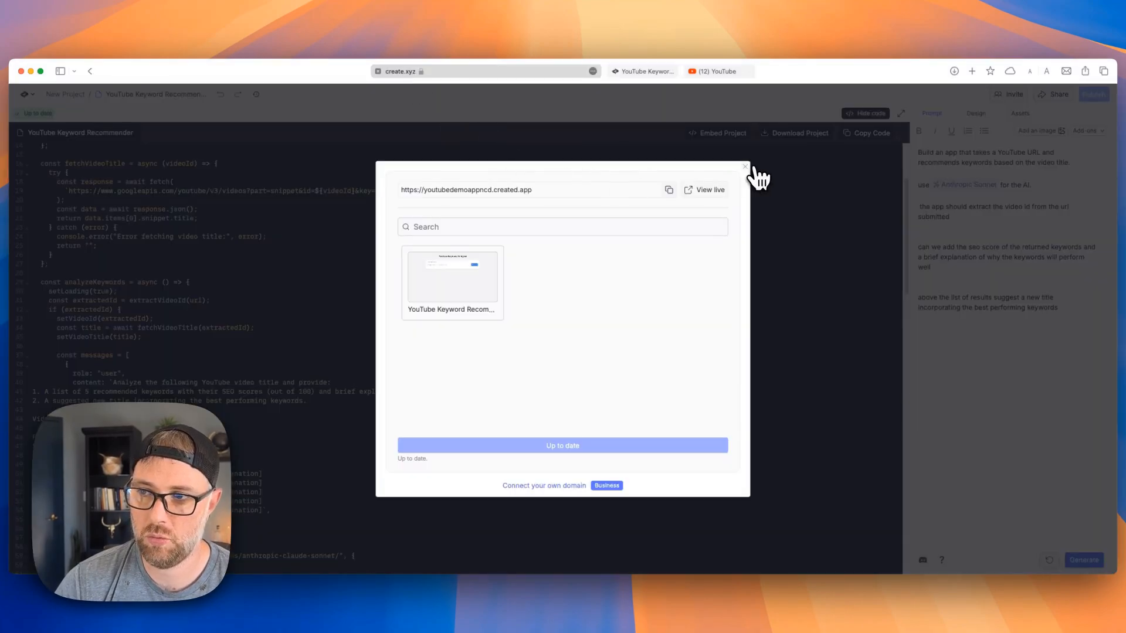
Return to the preview and extend the prompt to recreate the UI based on the image provided
left_click(745, 167)
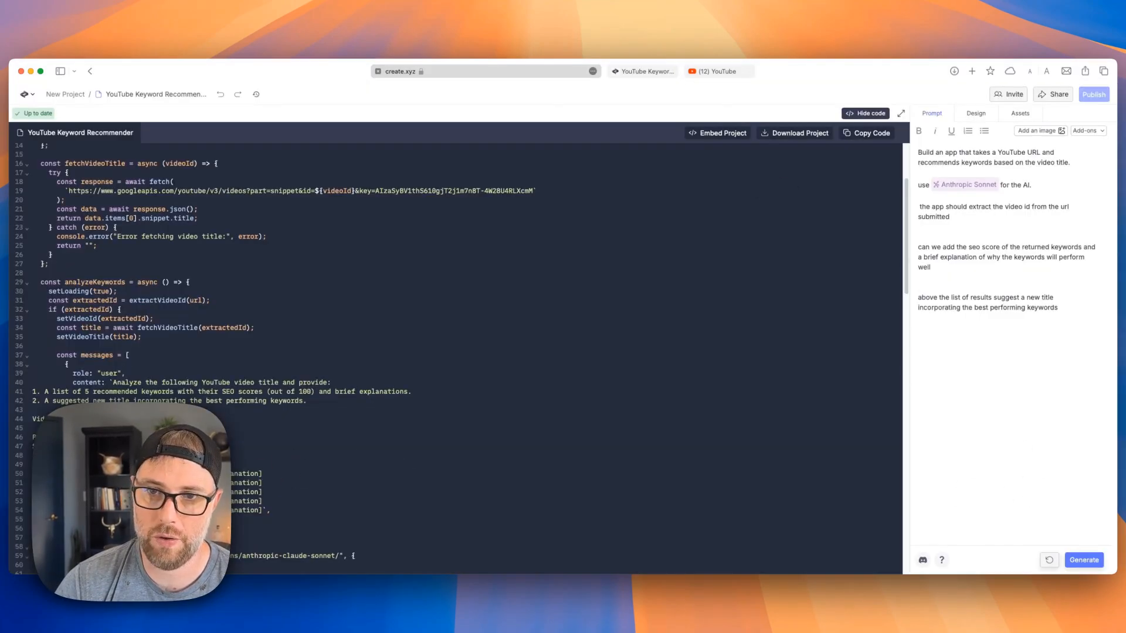
left_click(866, 112)
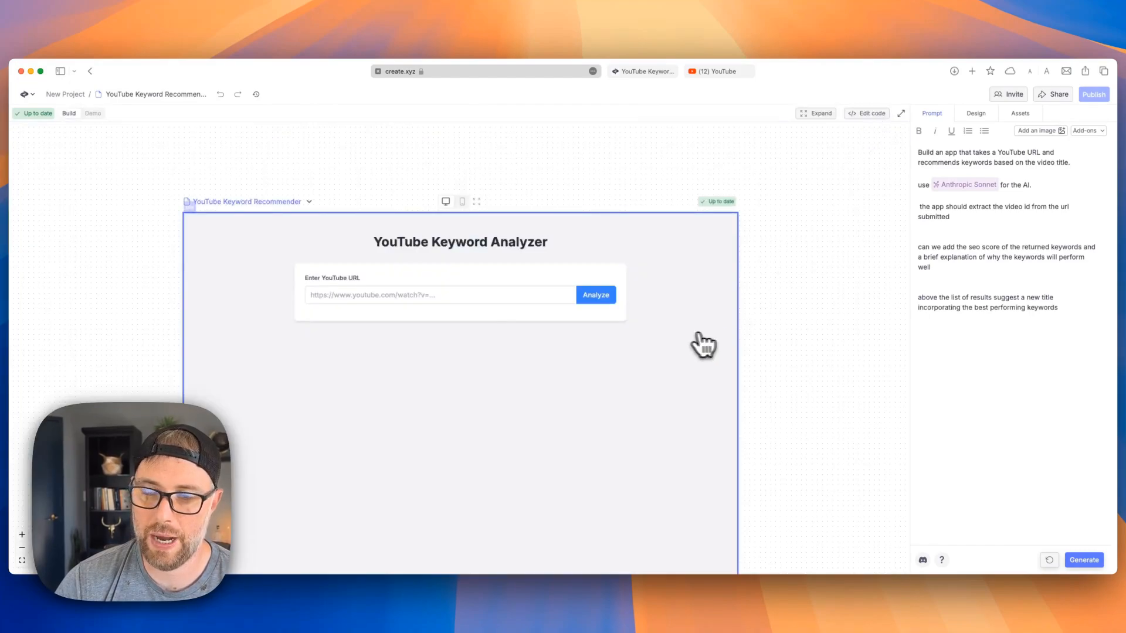
mouse_move(625, 338)
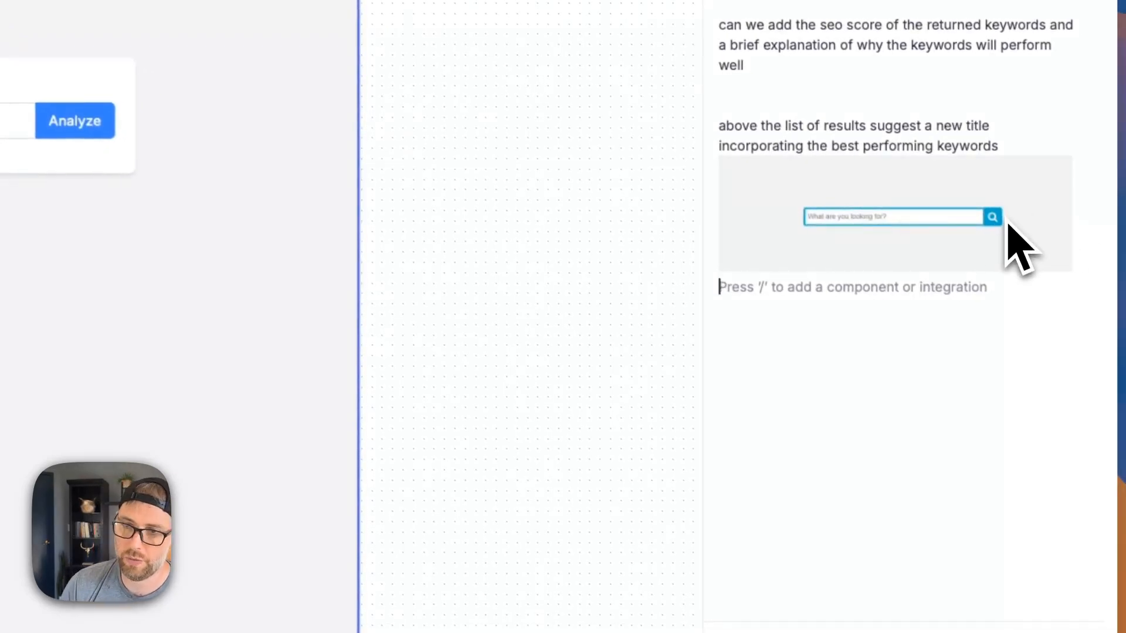
mouse_move(948, 222)
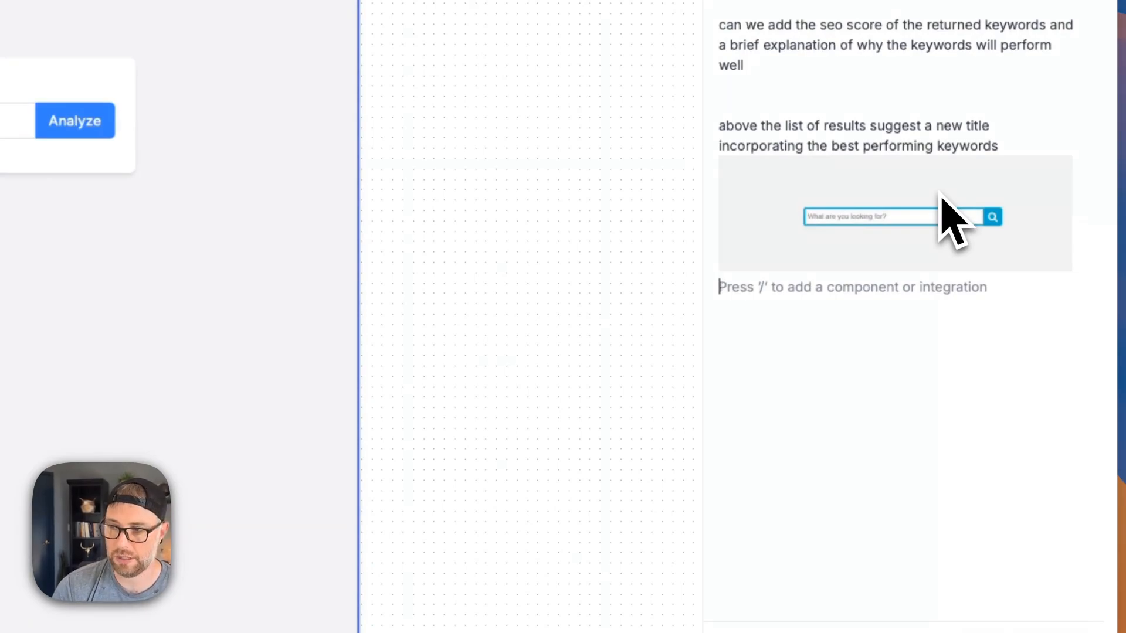
type("recreate the ui based")
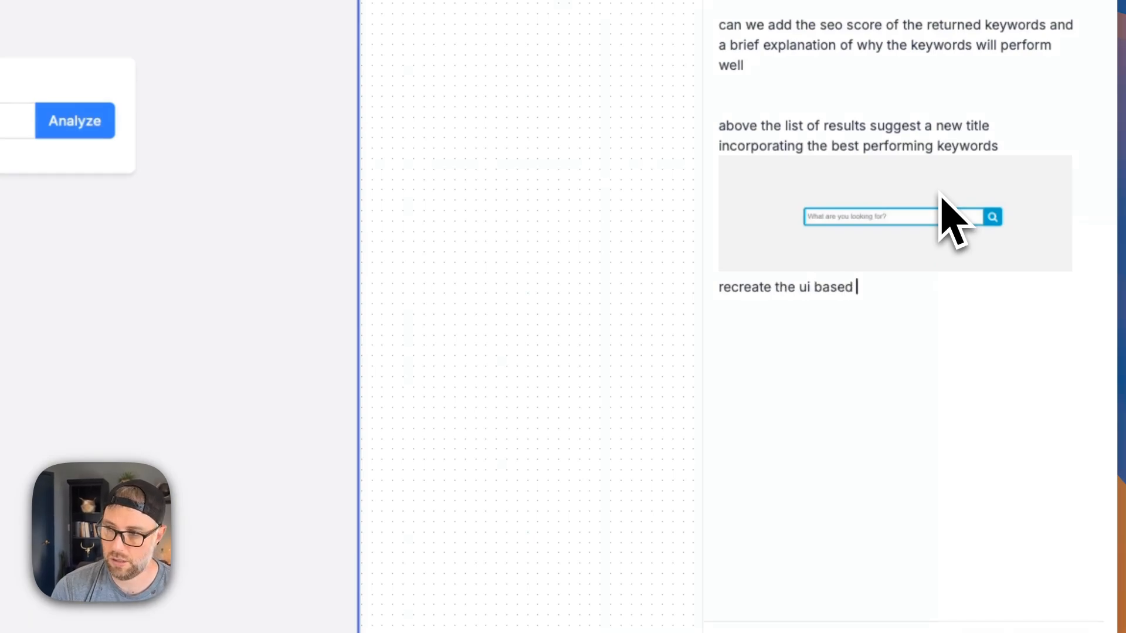
type("on the image provided")
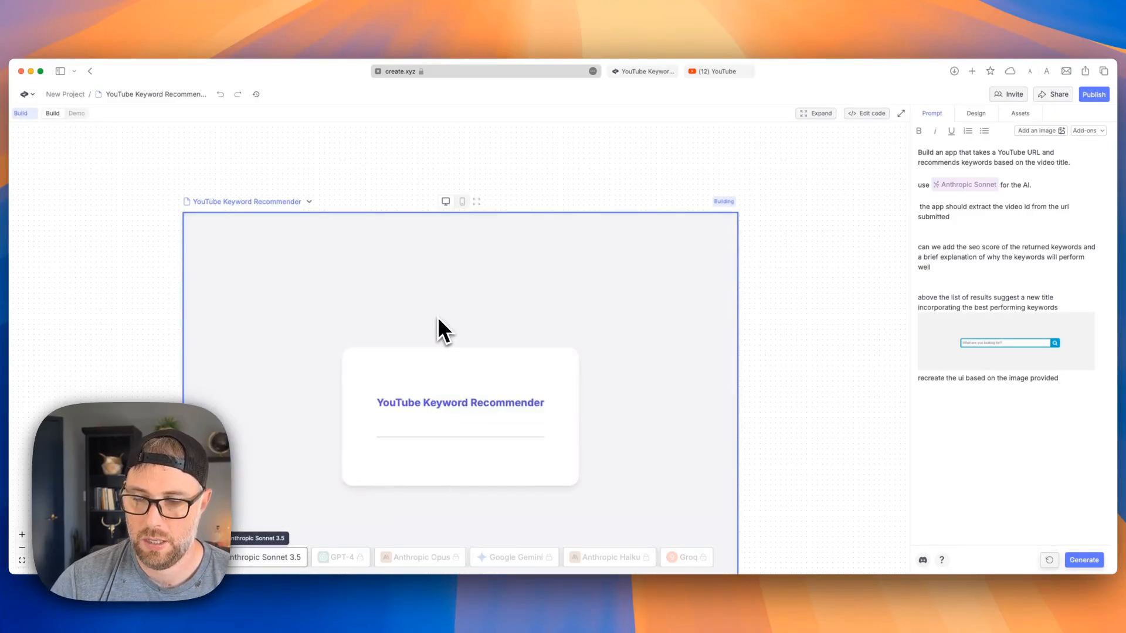
Regenerate the app as the plain search bar and view its new React code
left_click(1084, 560)
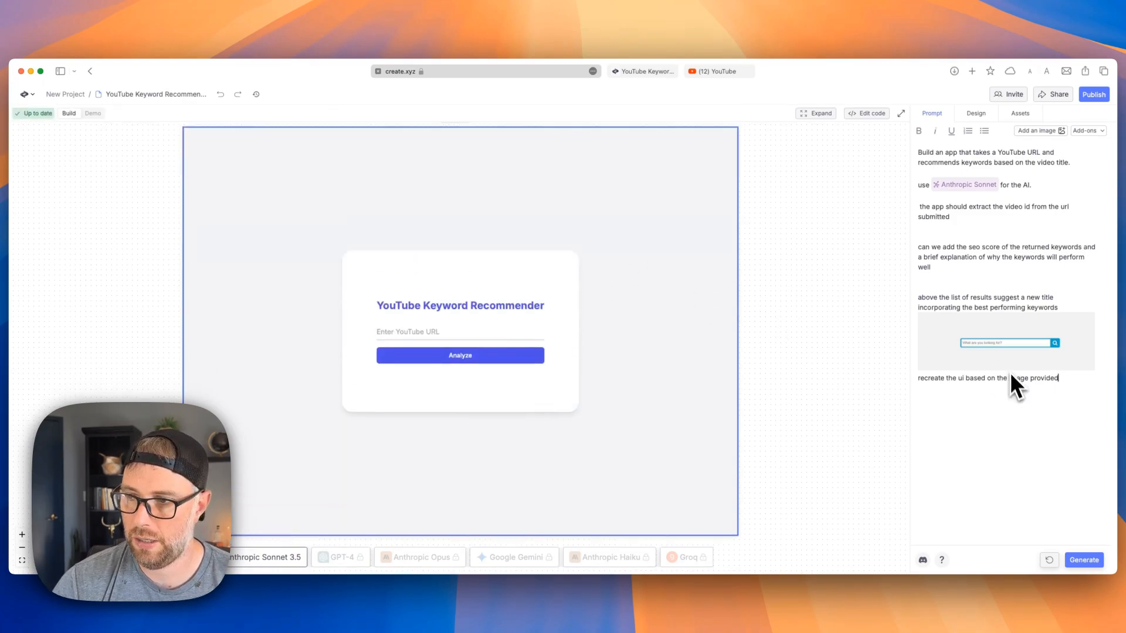
left_click(1038, 130)
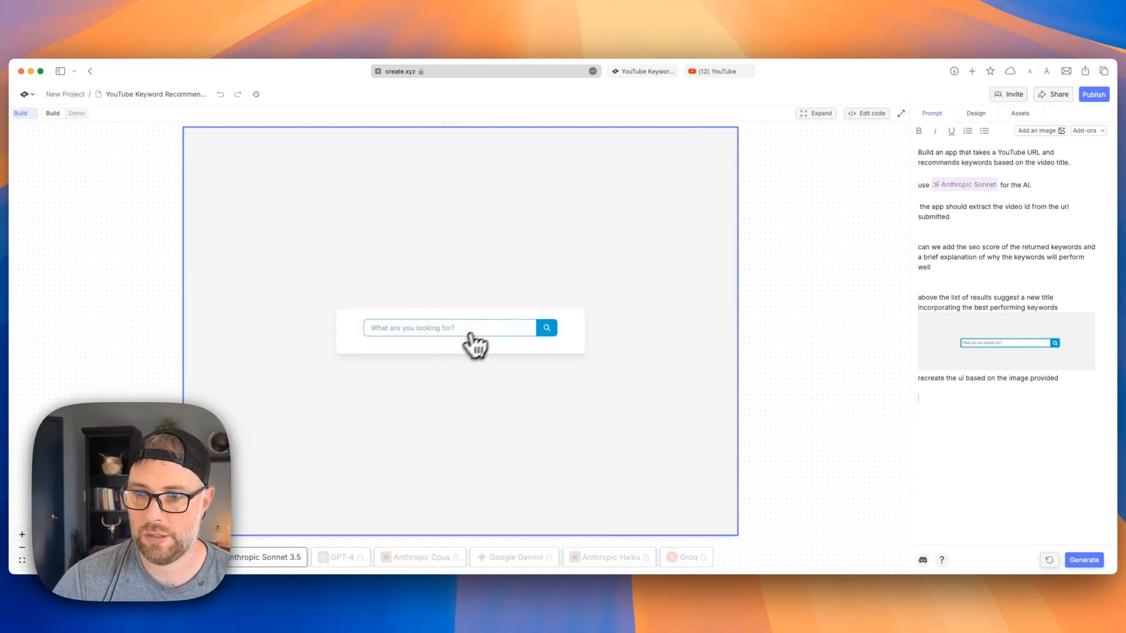
mouse_move(795, 330)
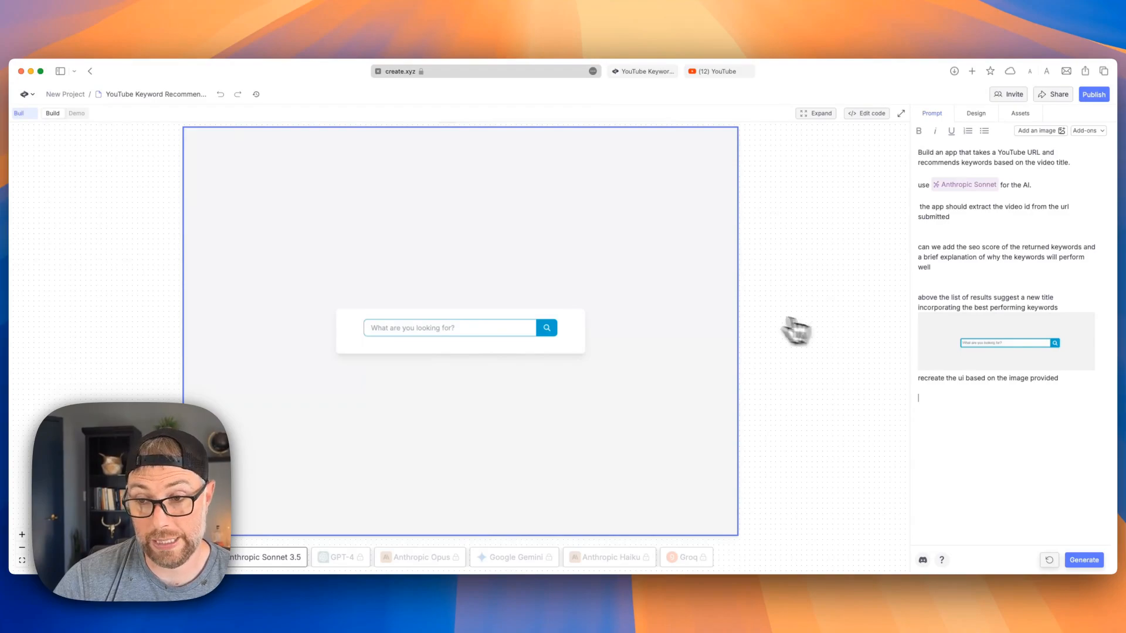
left_click(866, 112)
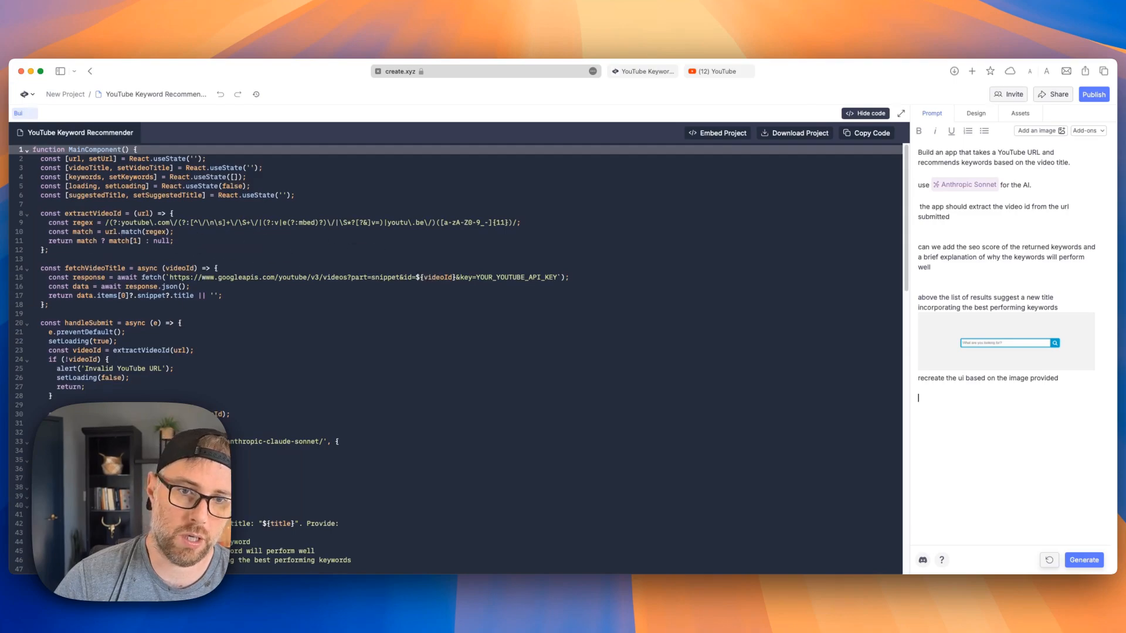
Hide the code, check the Demo view, and trigger a fresh rebuild of the search-bar app
left_click(77, 112)
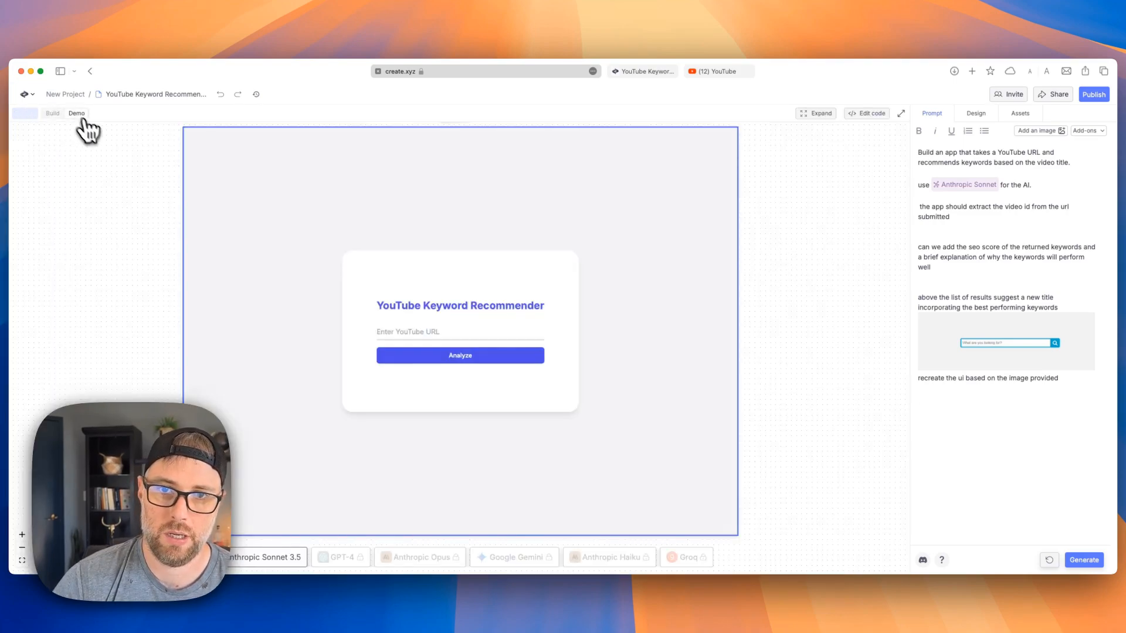
left_click(1084, 561)
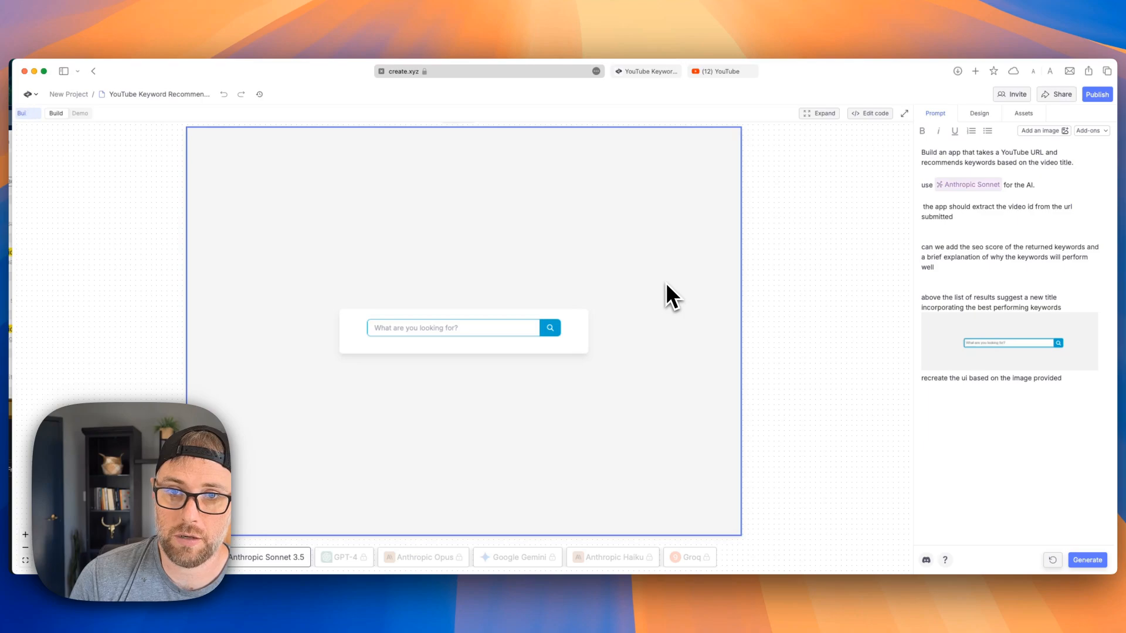
left_click(1086, 561)
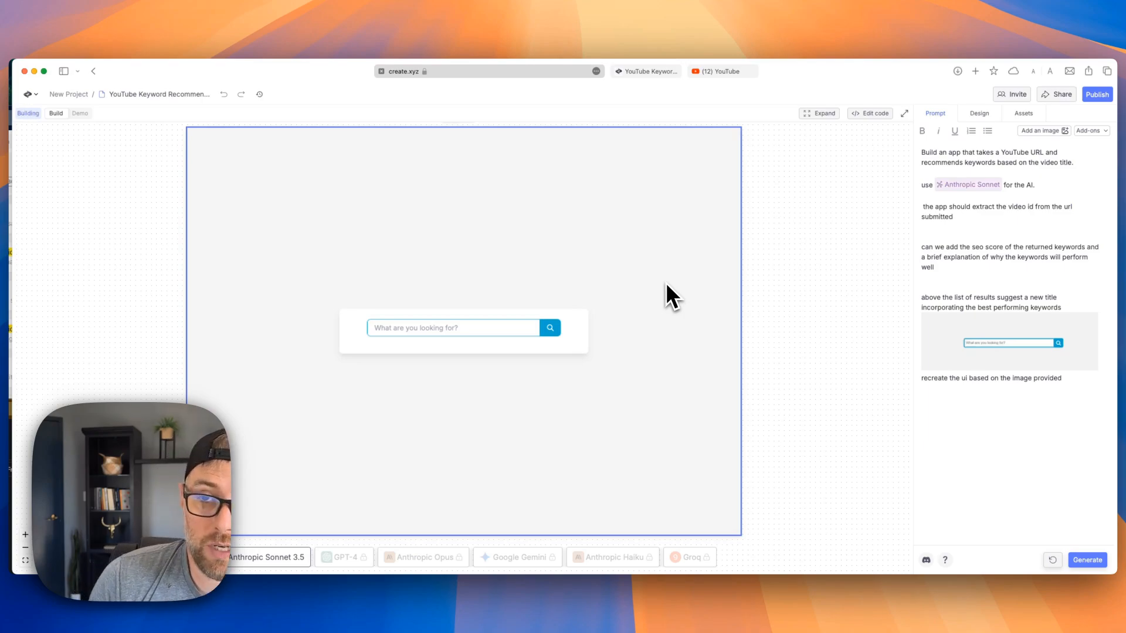